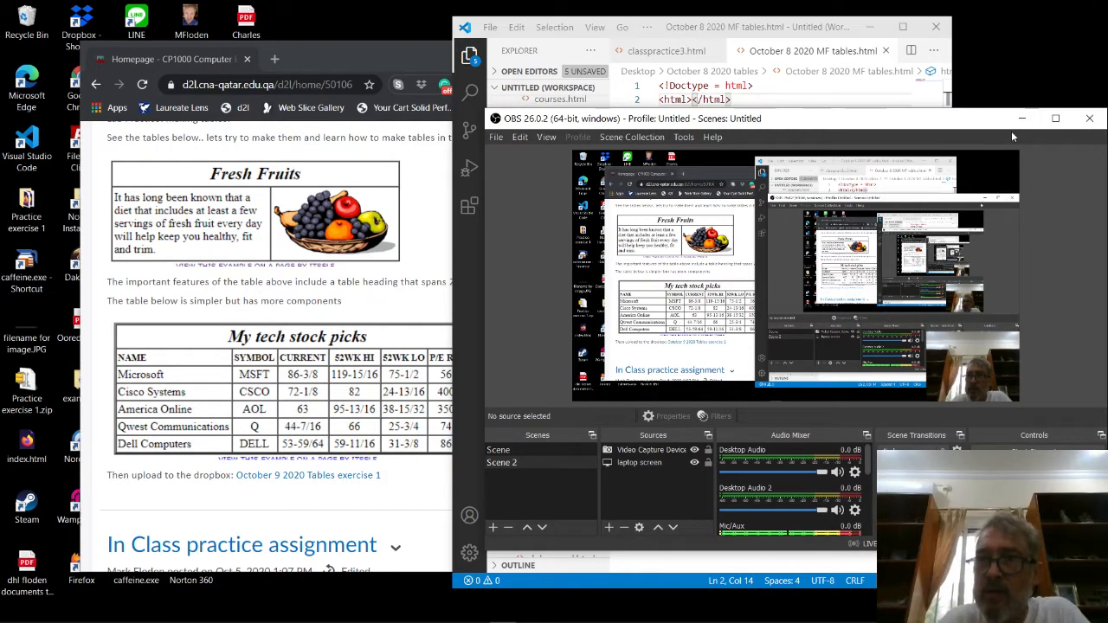
Step: Minimize the OBS window to reveal the October 8 2020 MF tables.html editor
left_click(1089, 117)
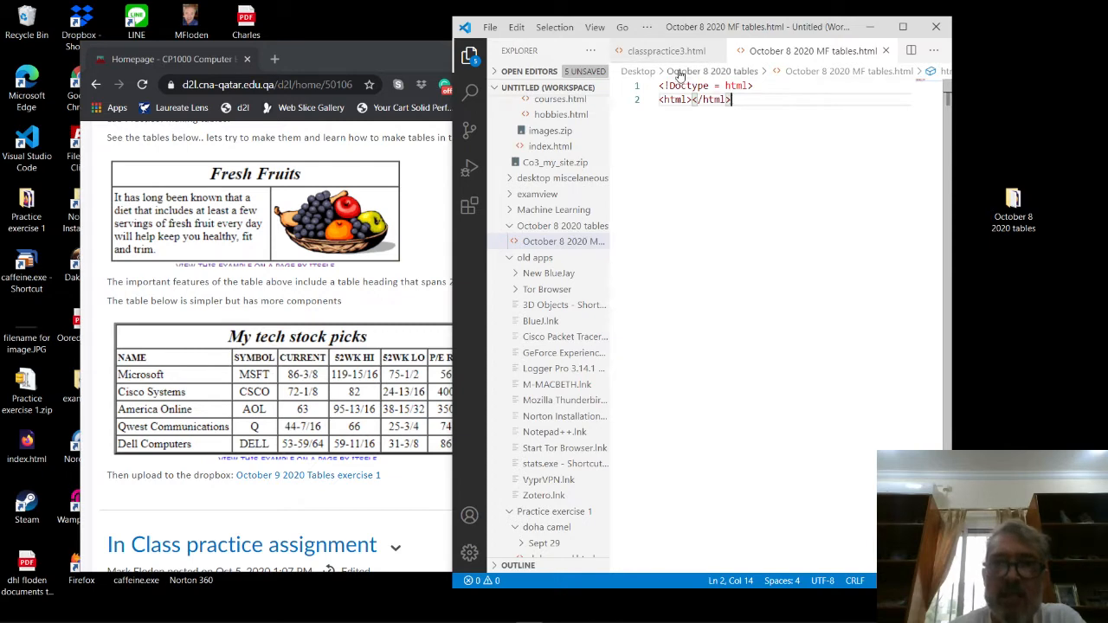
mouse_move(646, 102)
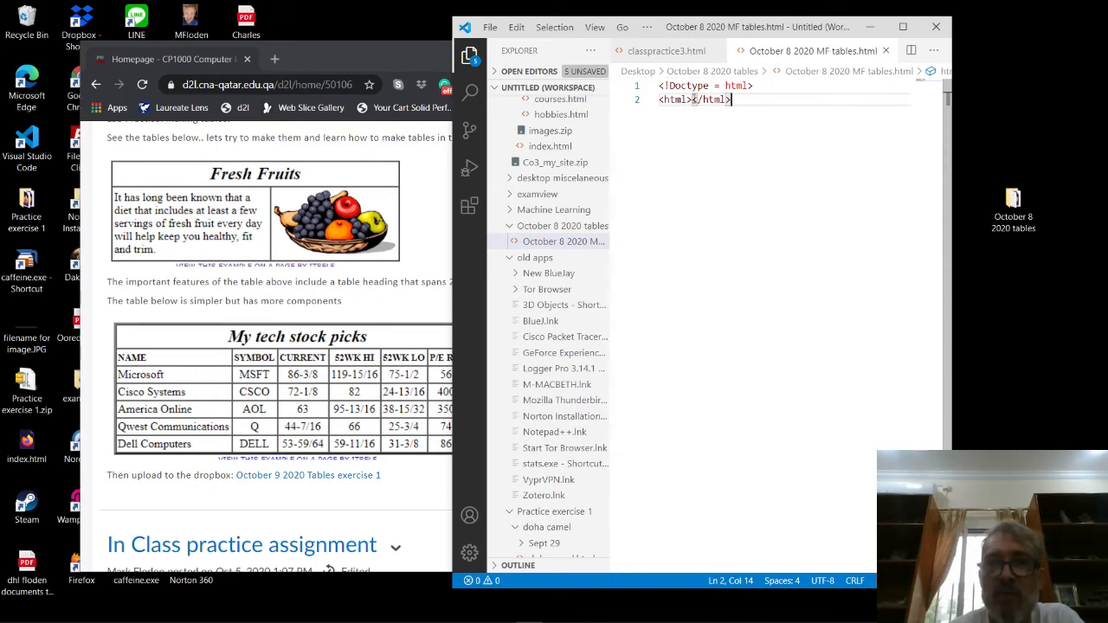
Step: Write a <head> containing <title>tables practice</title> and an empty <style> block
key("Enter")
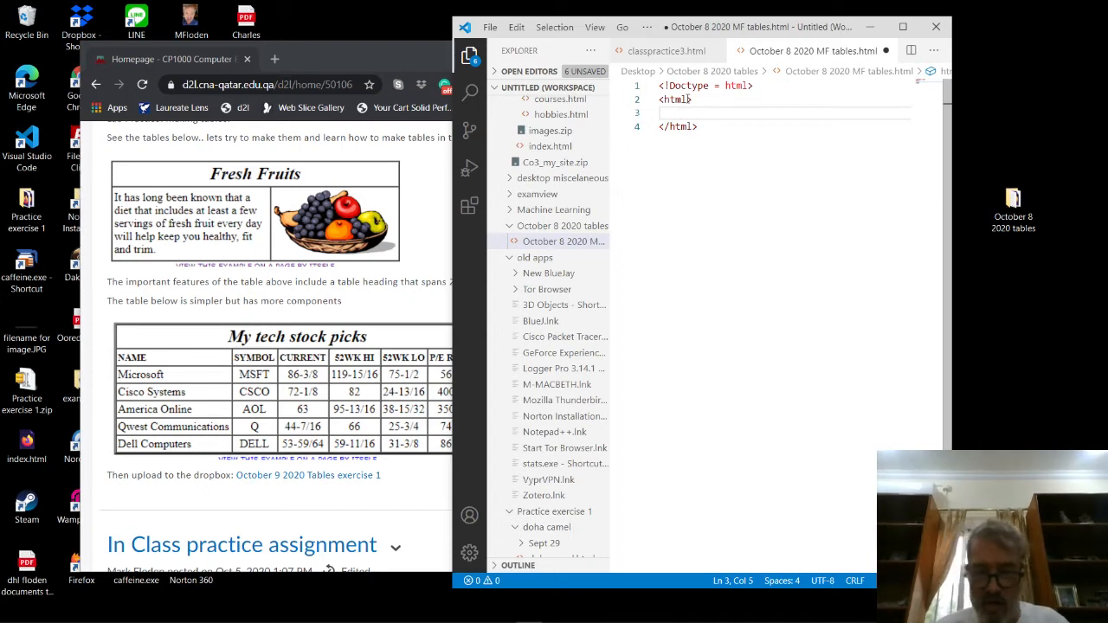
type("<head></head>")
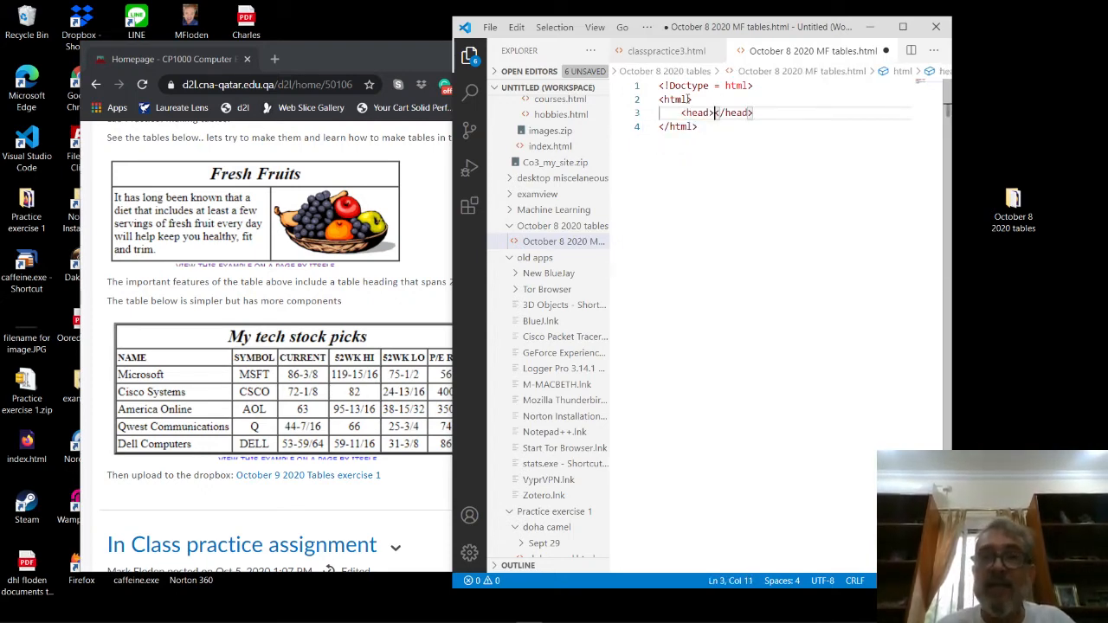
key("Enter")
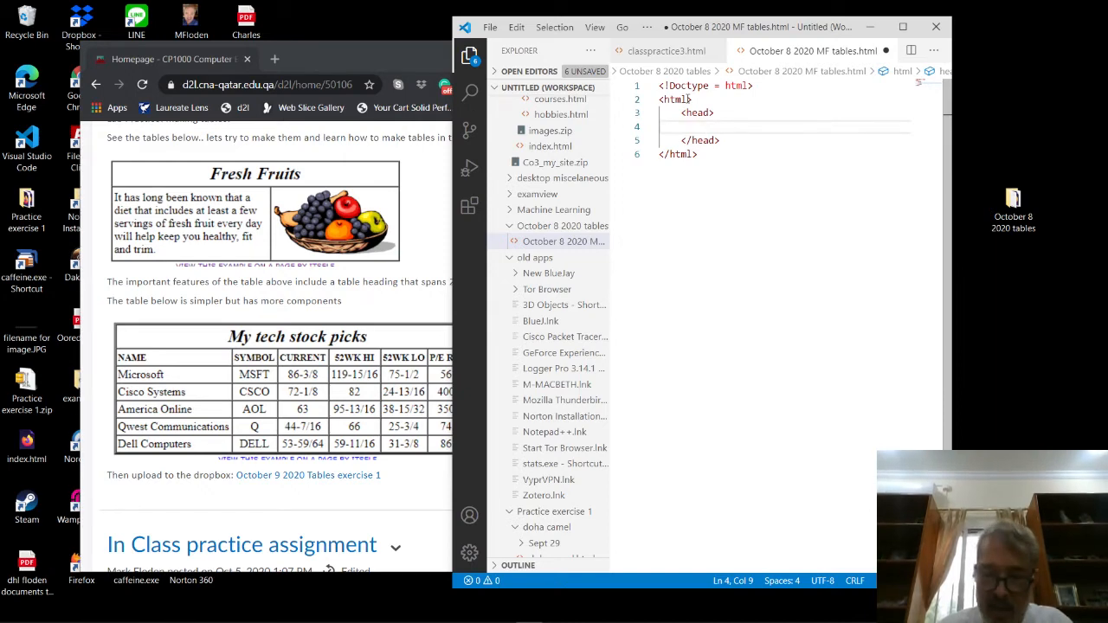
type("<title></title>")
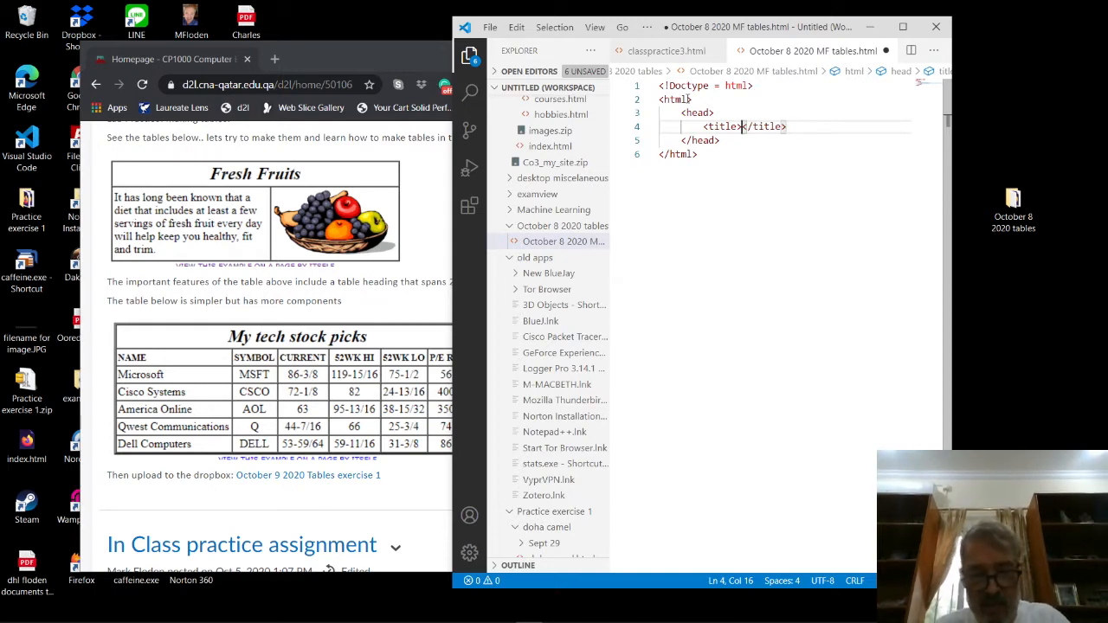
type("tables p")
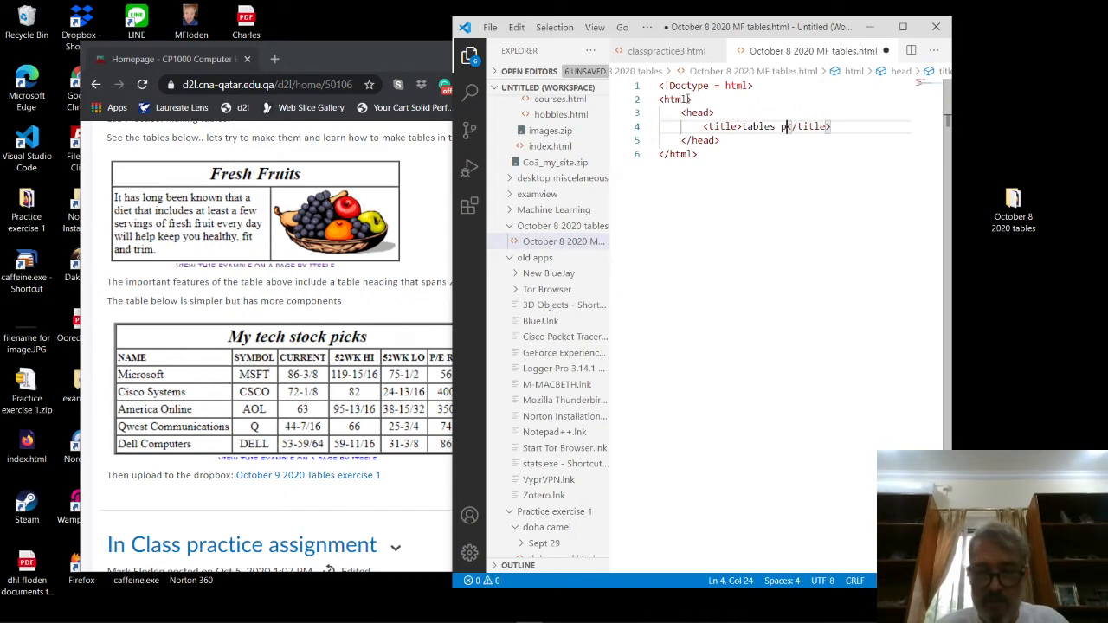
type("ratice")
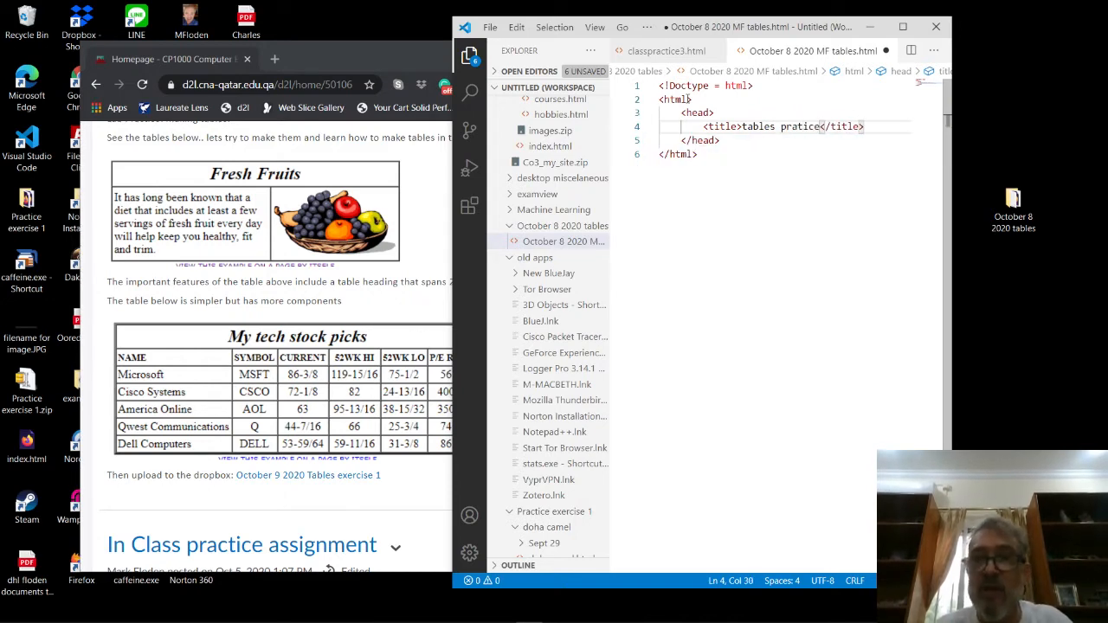
key("Backspace")
type("c")
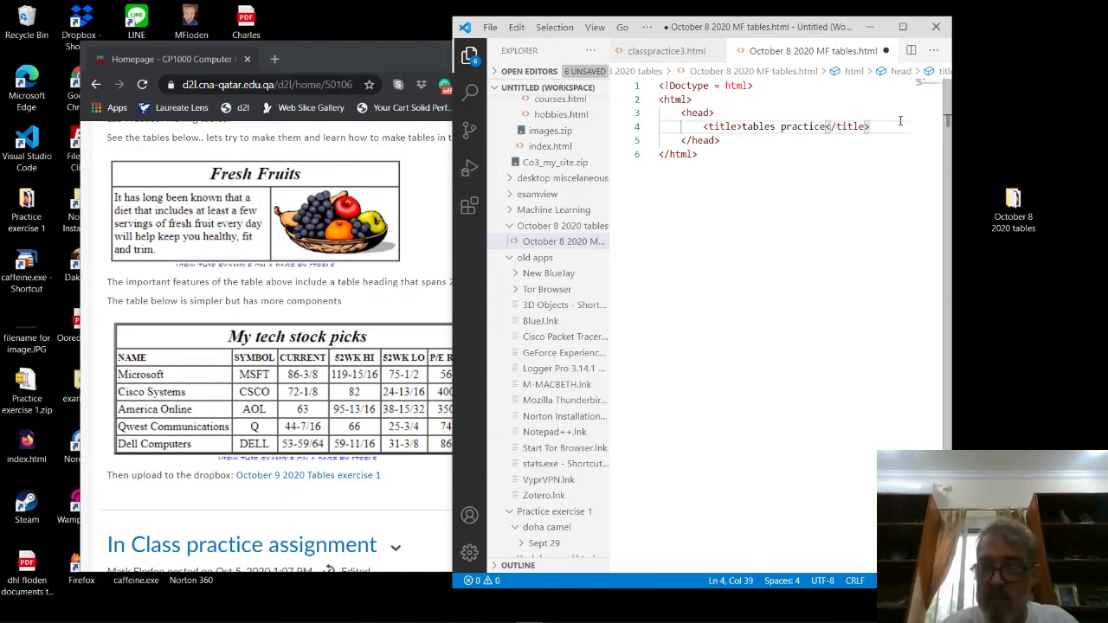
key("Enter")
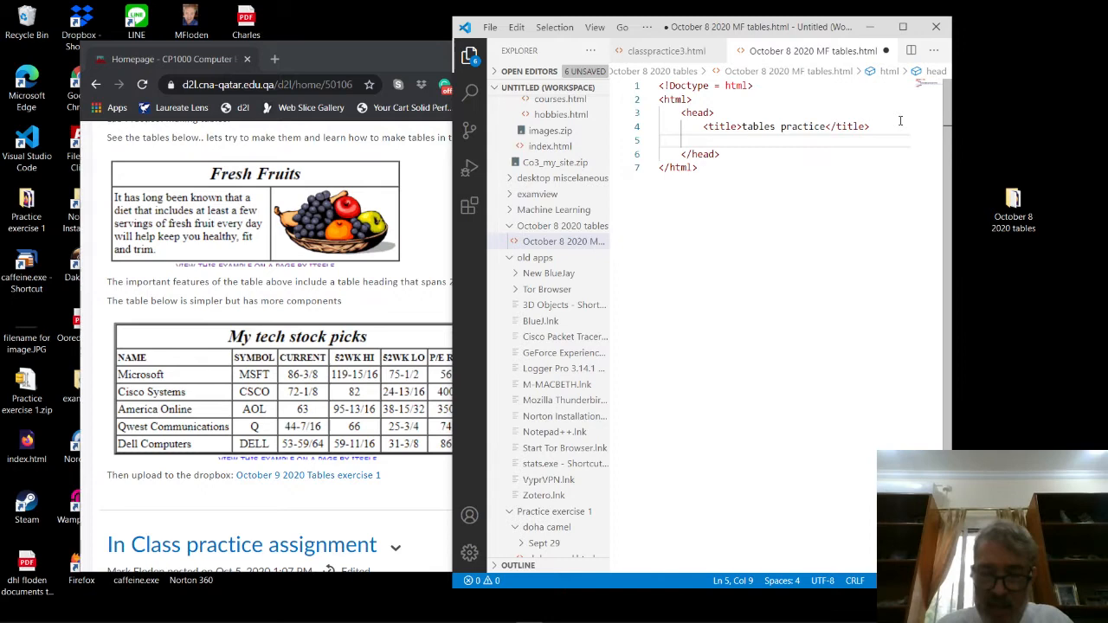
type("<style></style>")
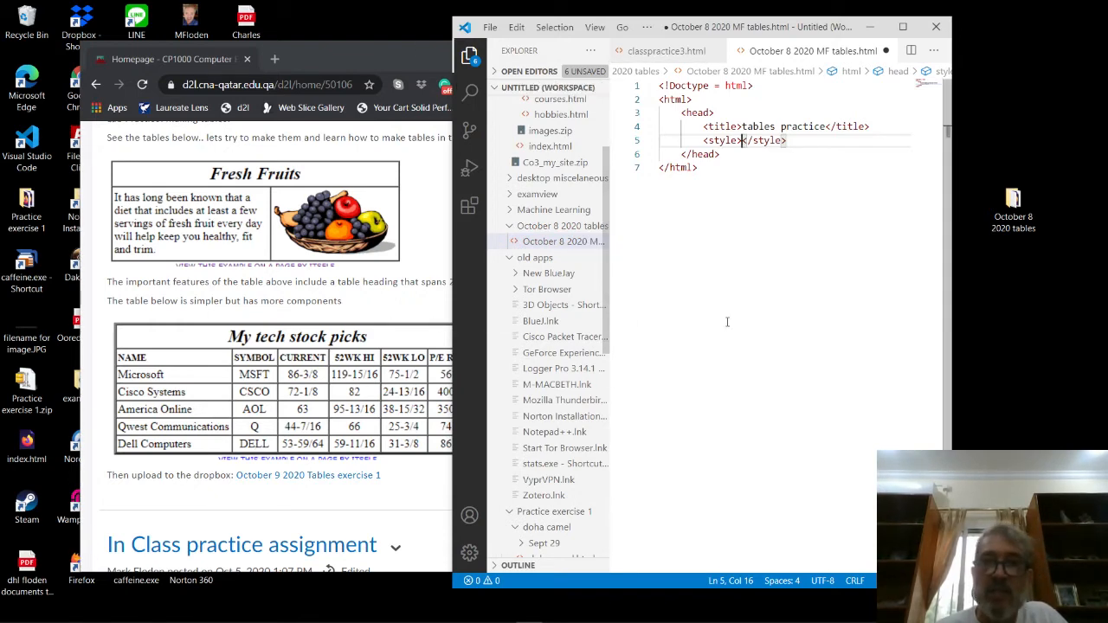
key("Enter")
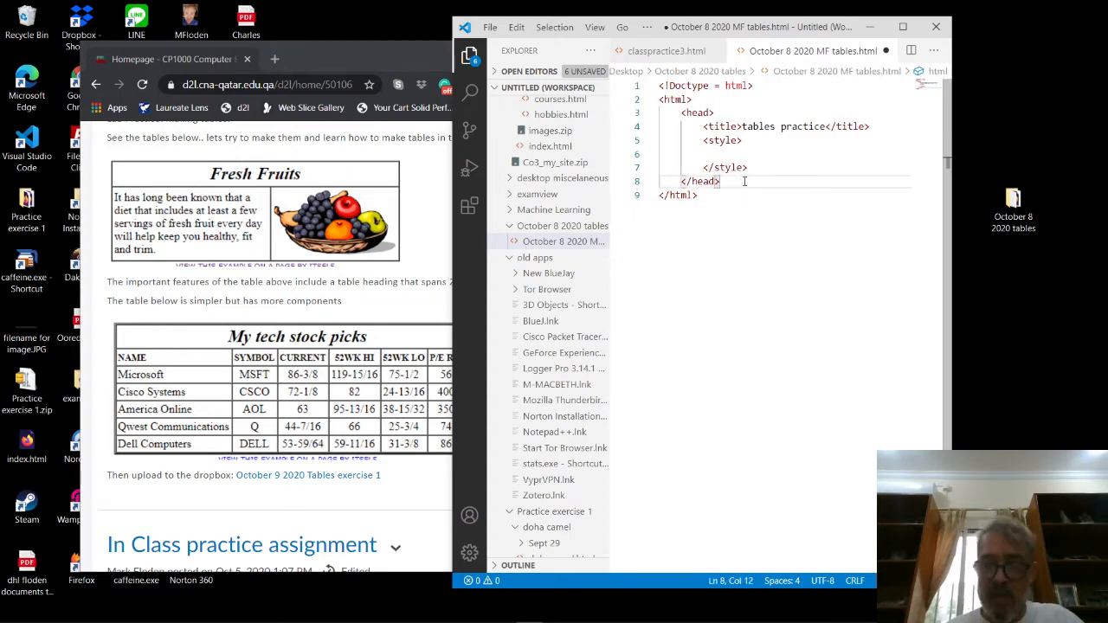
Step: Add a <body> after the head with an <h1> reading 'Tables exercise'
key("Enter")
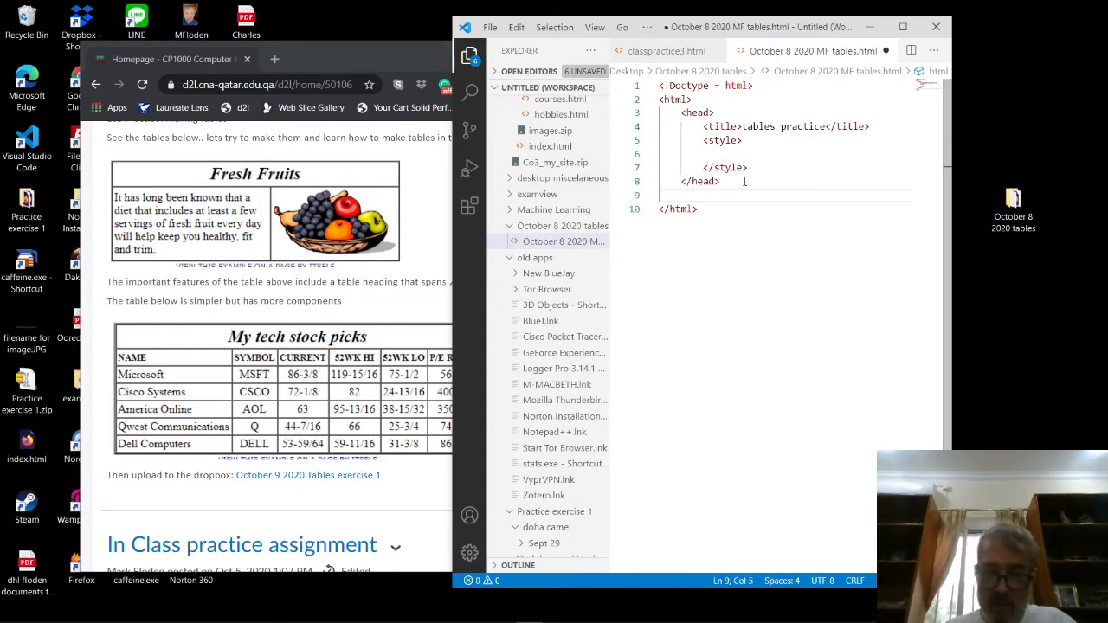
type("<body>")
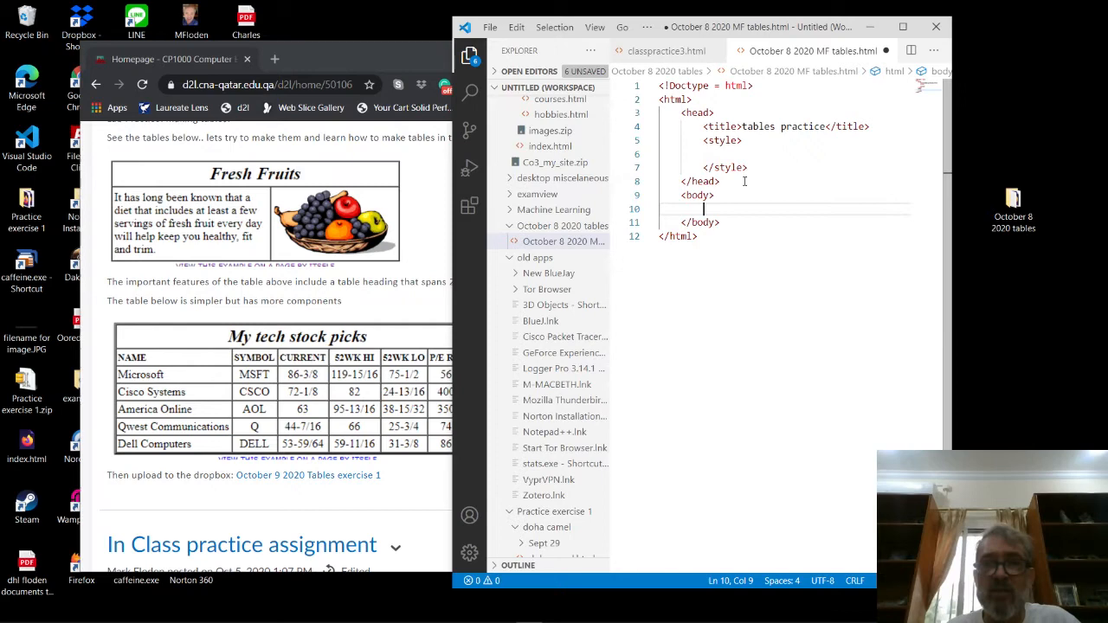
type("<h1></h1>")
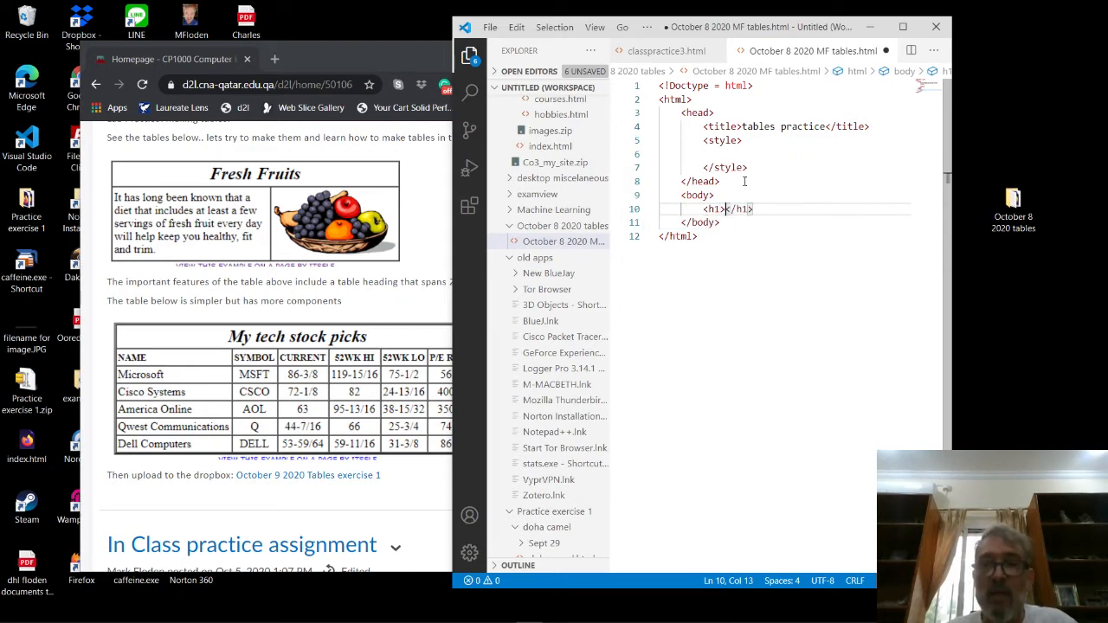
type("Tables e")
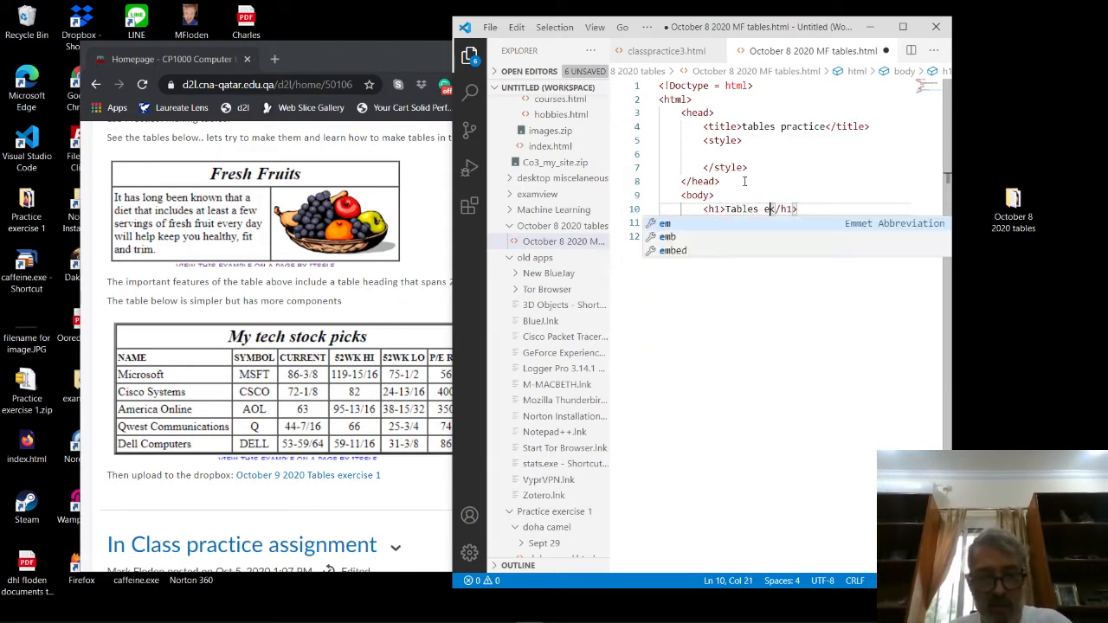
type("xercise")
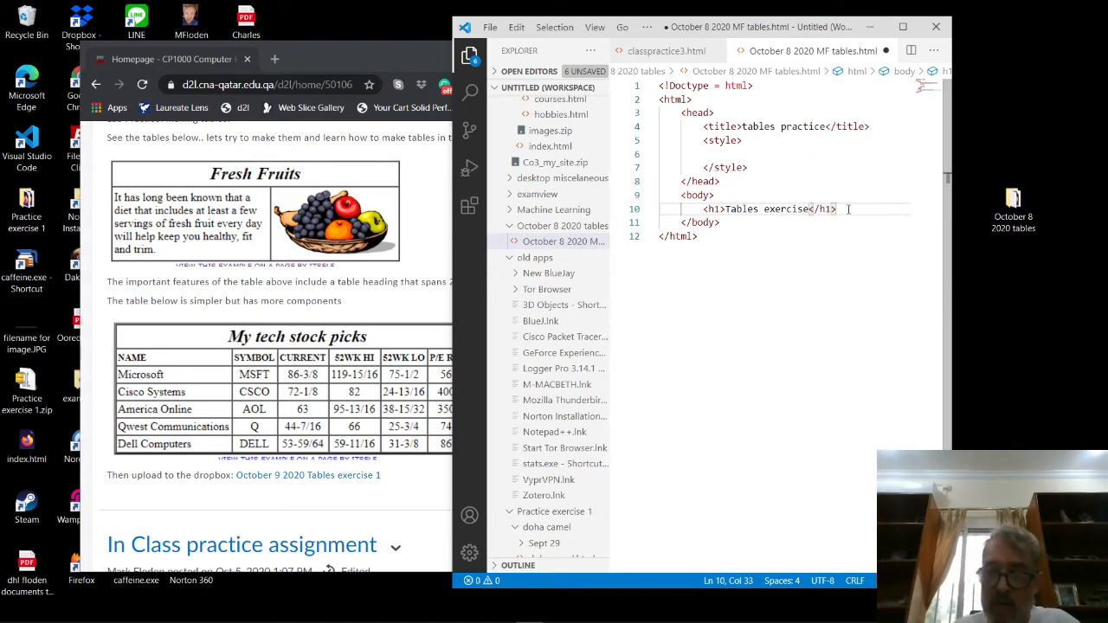
key("Enter")
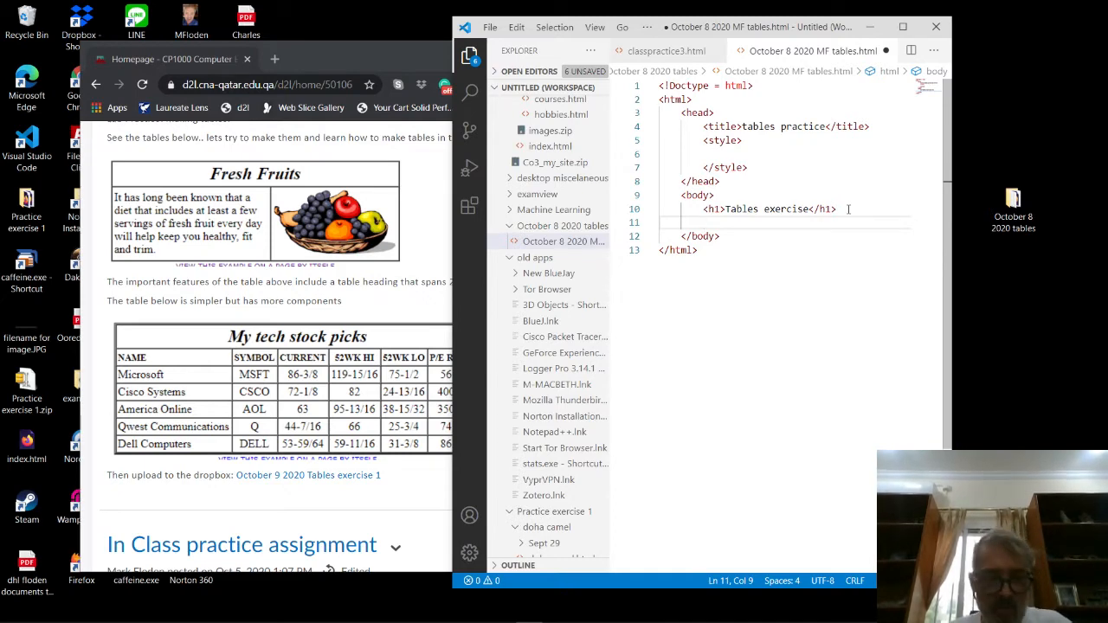
type("<t")
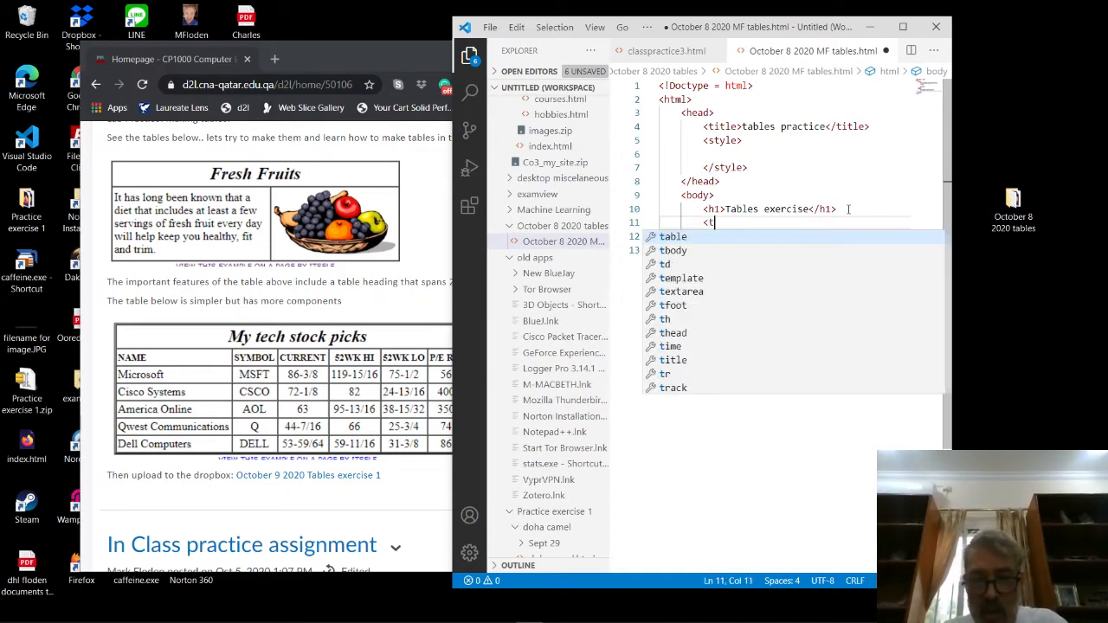
type("able>")
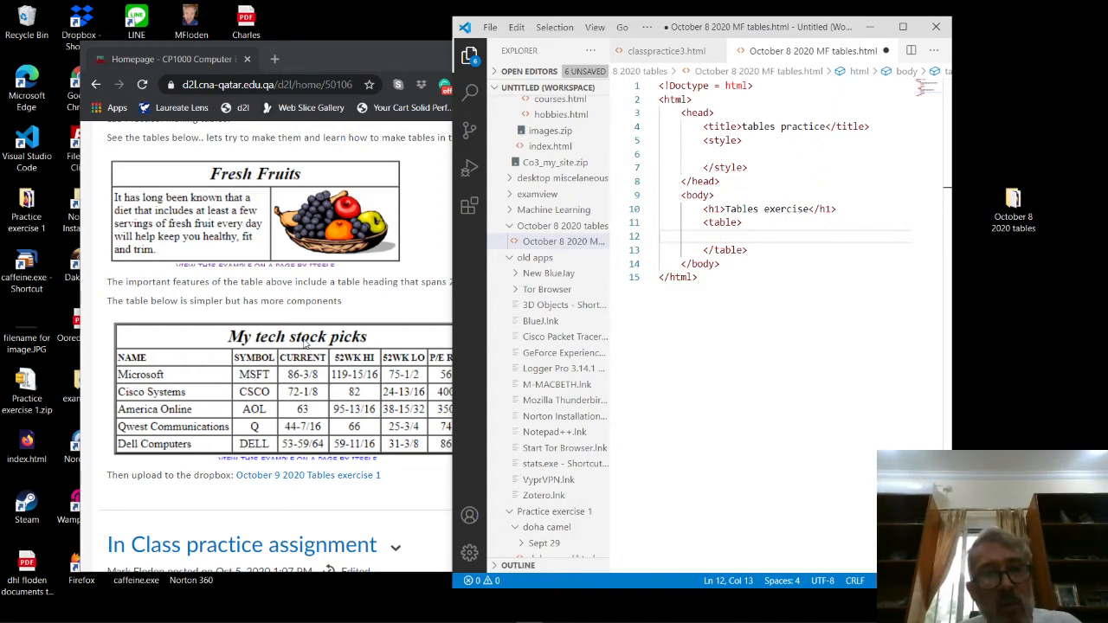
mouse_move(225, 223)
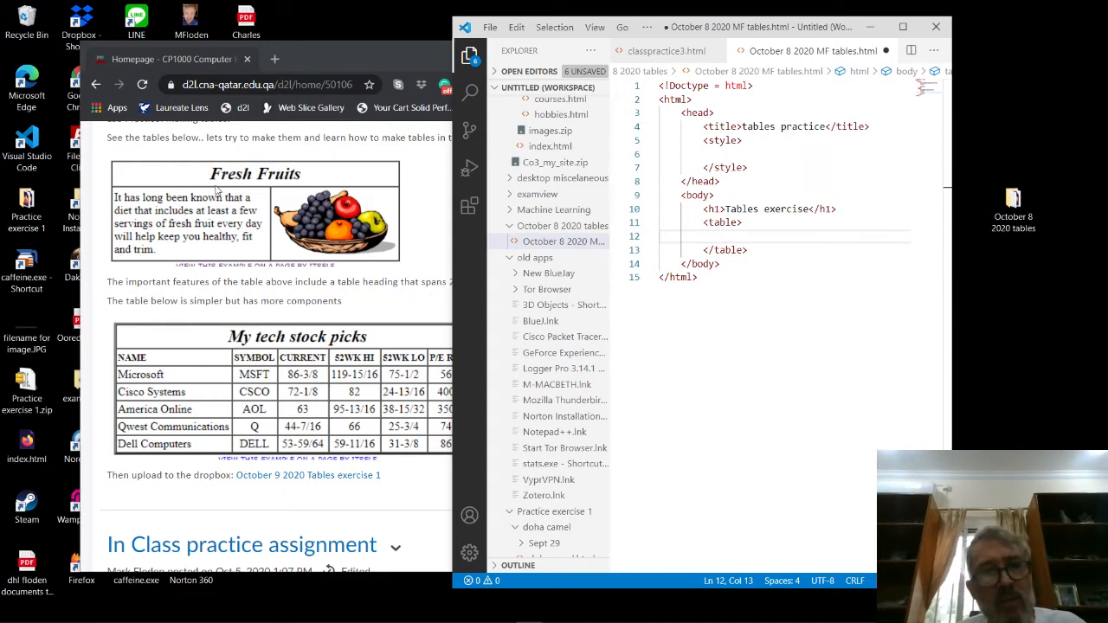
mouse_move(233, 299)
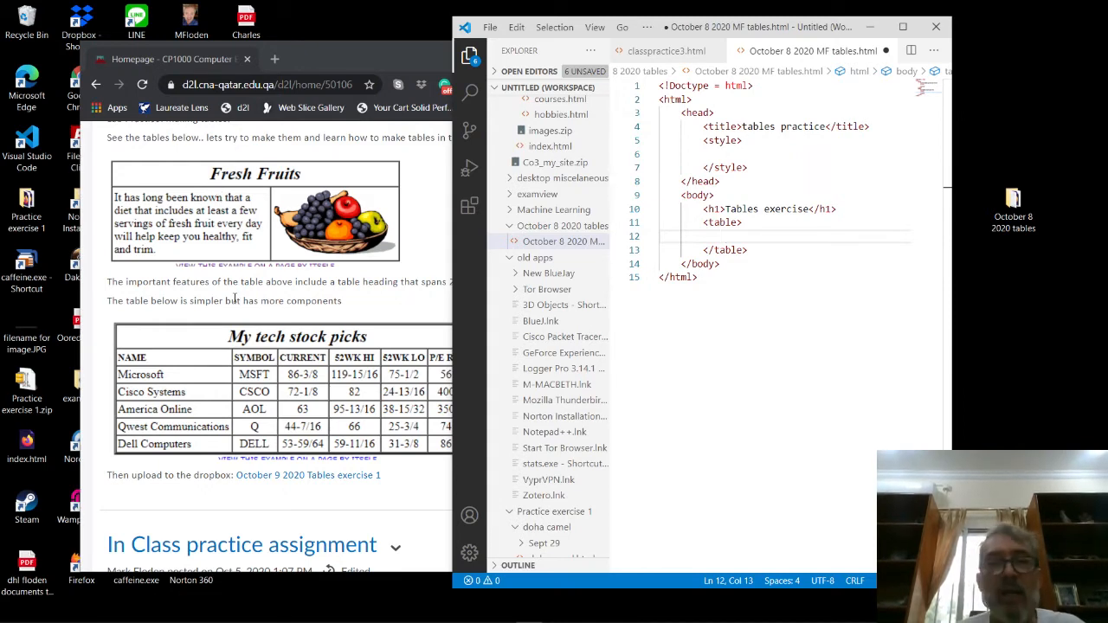
mouse_move(241, 313)
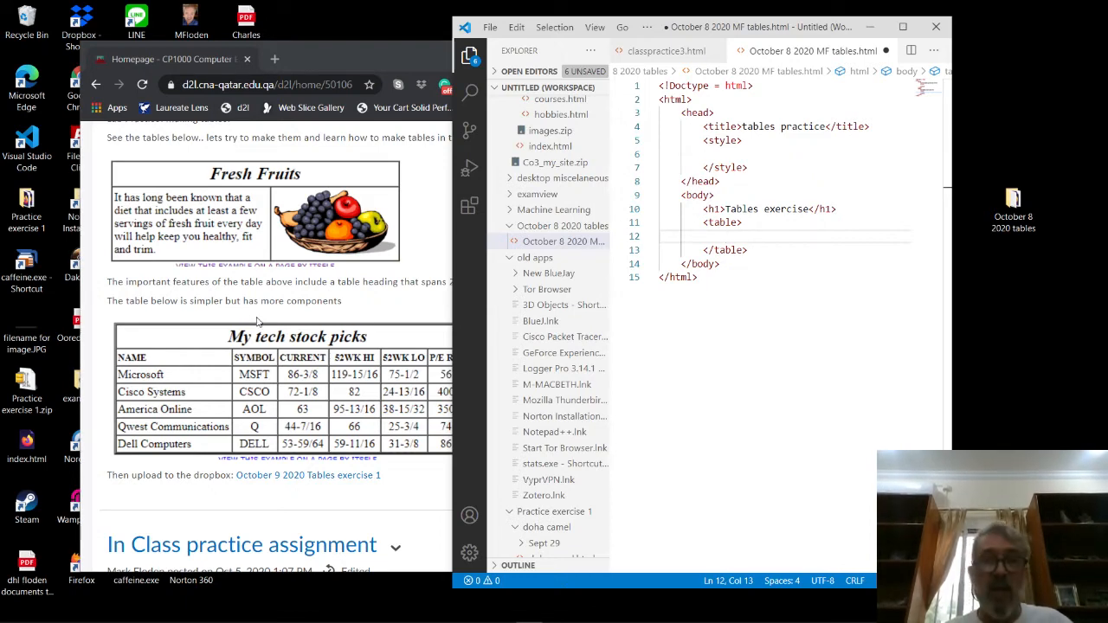
mouse_move(93, 253)
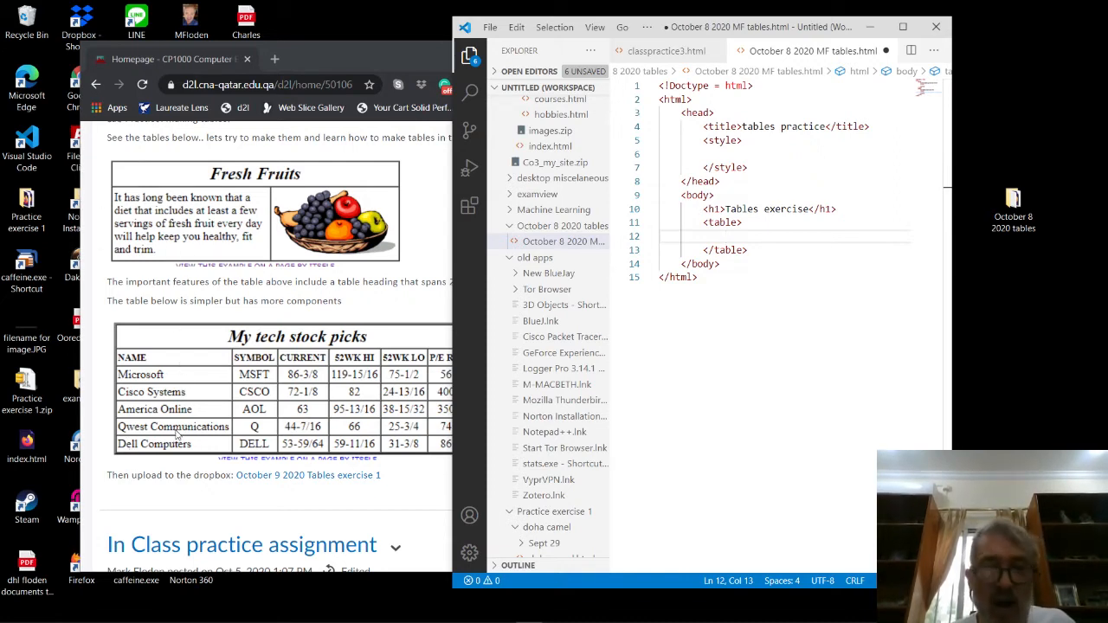
mouse_move(251, 345)
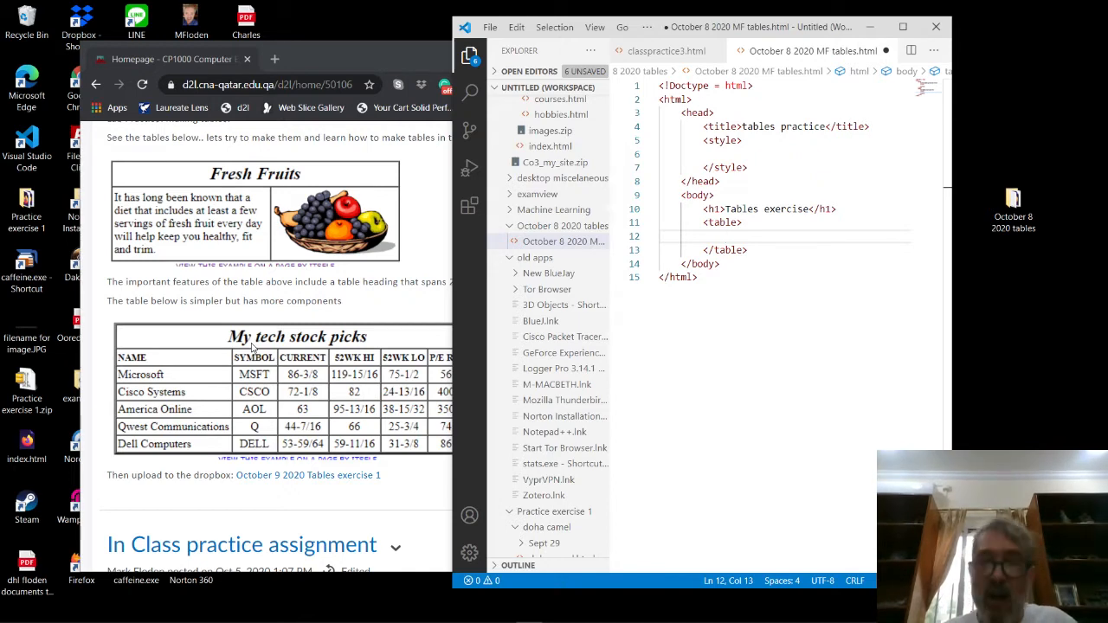
Step: Fill the table with a <tr> holding a <th> and a <tr> holding a <td>
type("<")
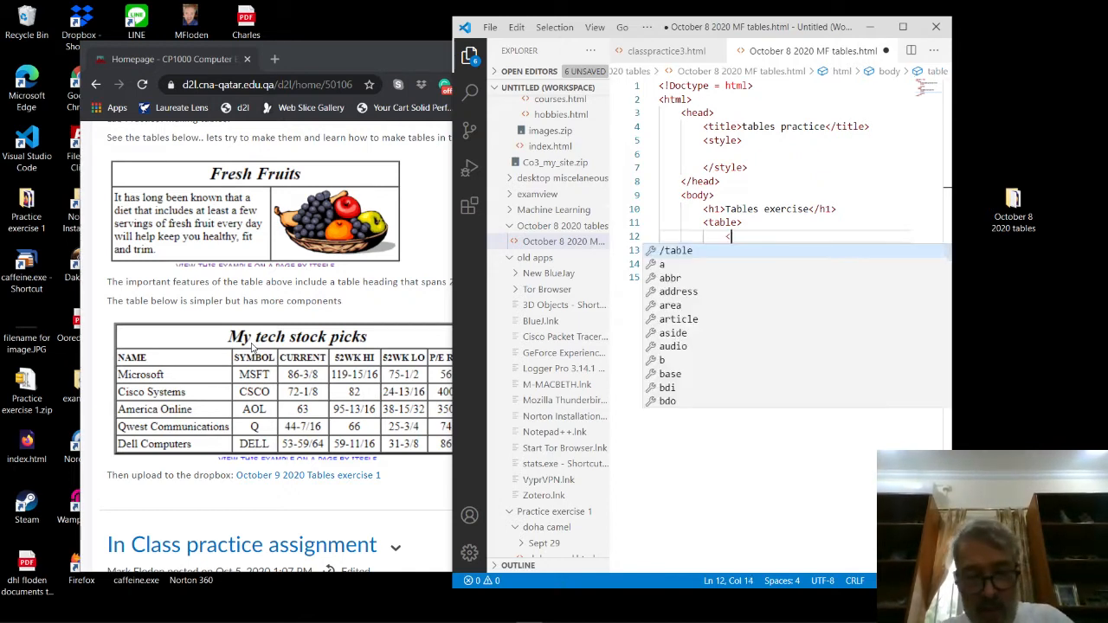
type("<tr></tr>")
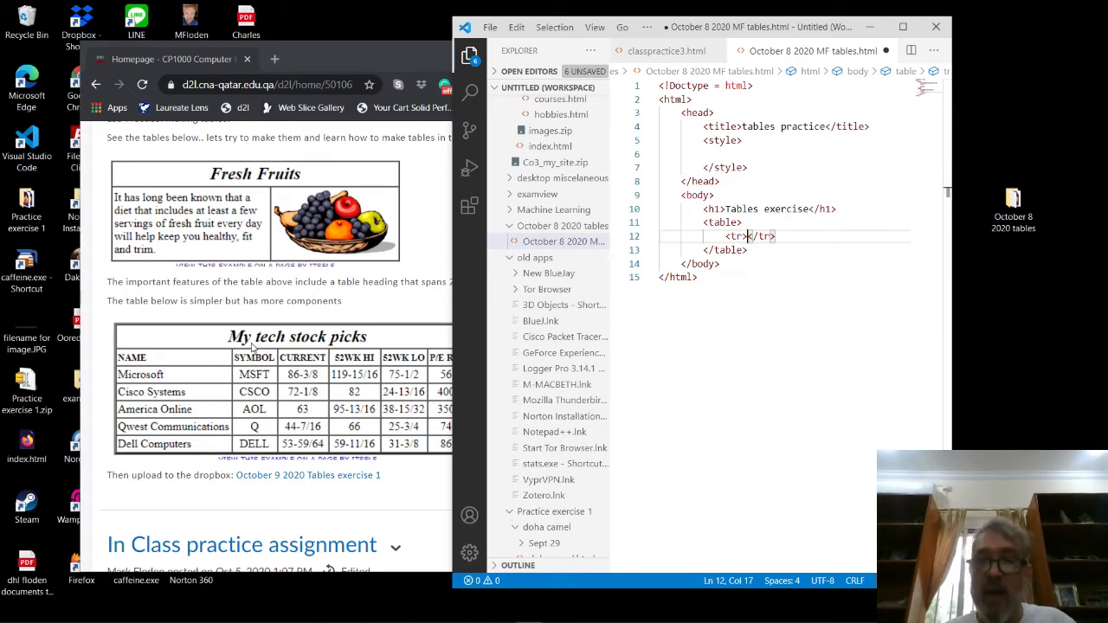
type("<th></th")
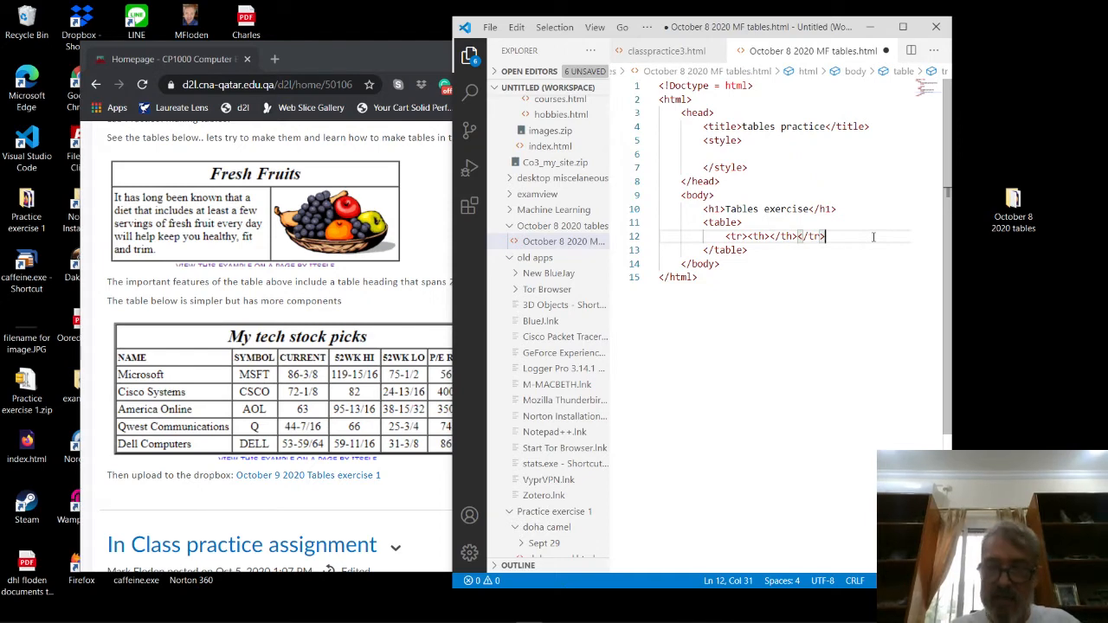
key("Enter")
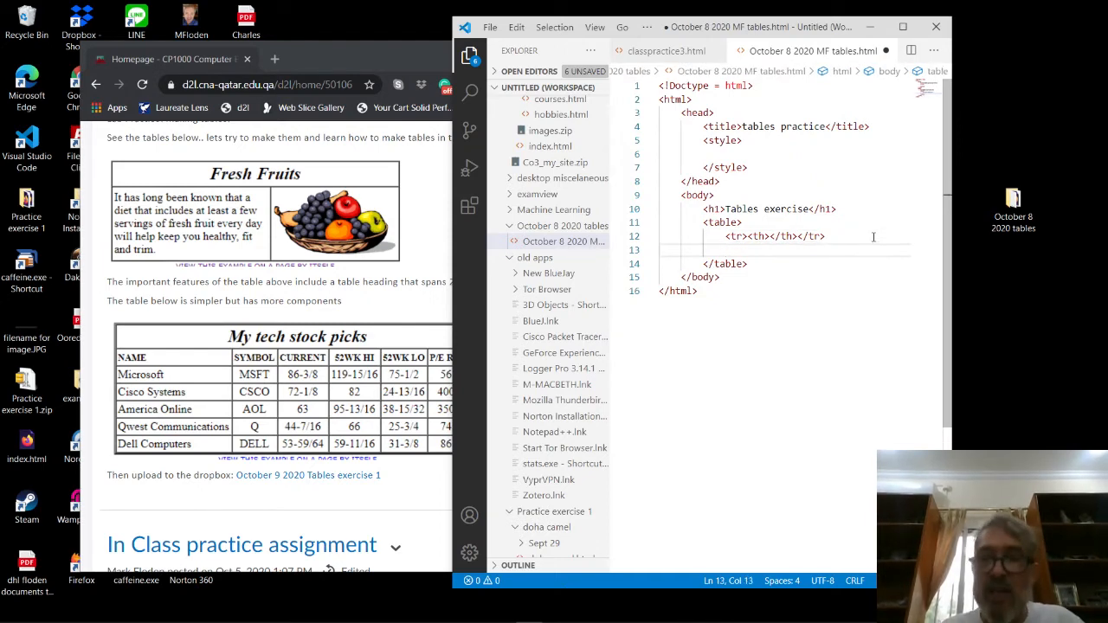
type("<")
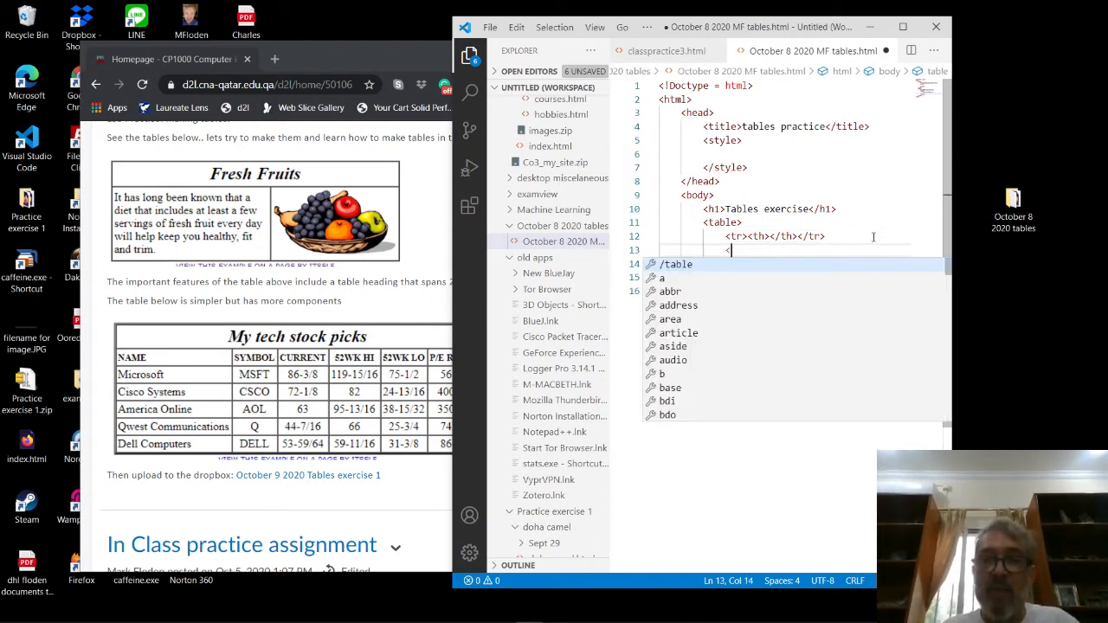
type("<tr></tr>")
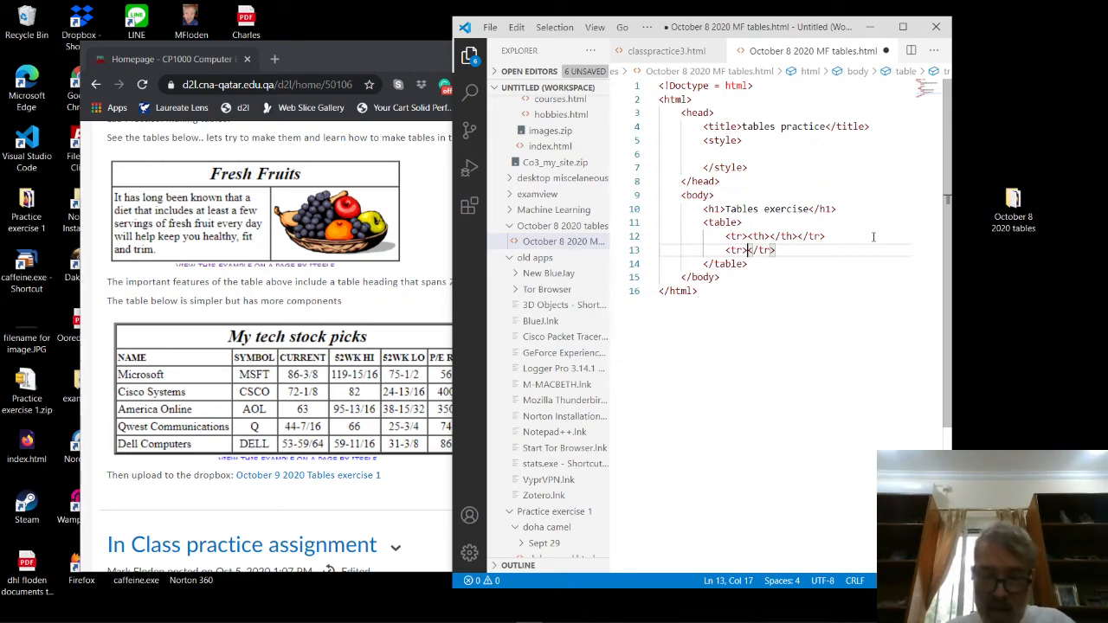
type("td></td")
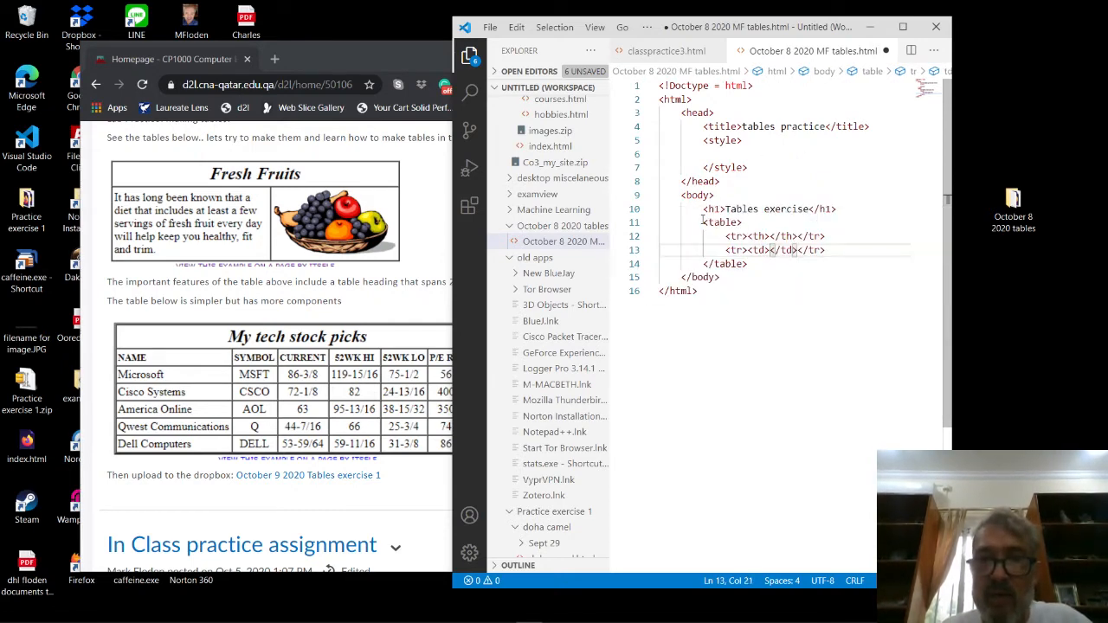
Step: Select the first table block and add a new line after it
left_click_drag(725, 236, 749, 264)
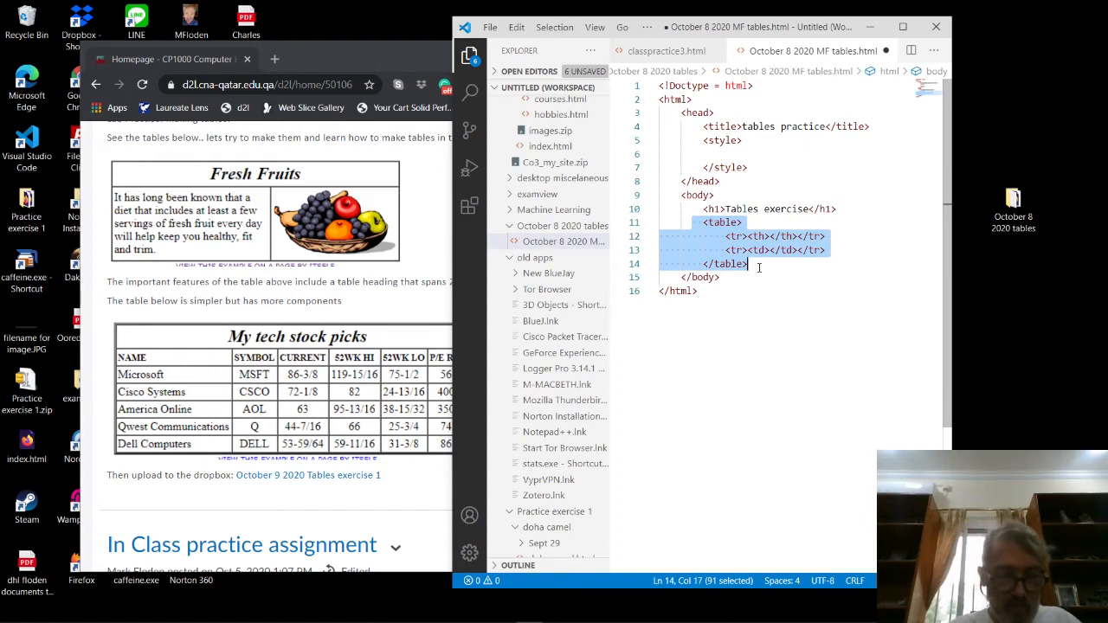
left_click(749, 263)
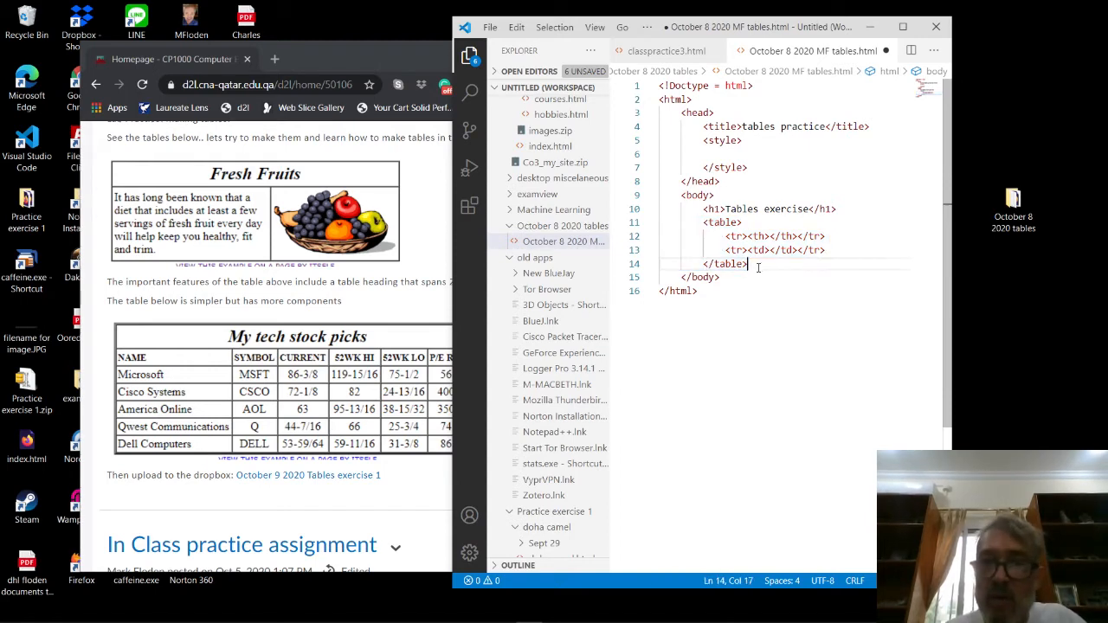
key("Enter")
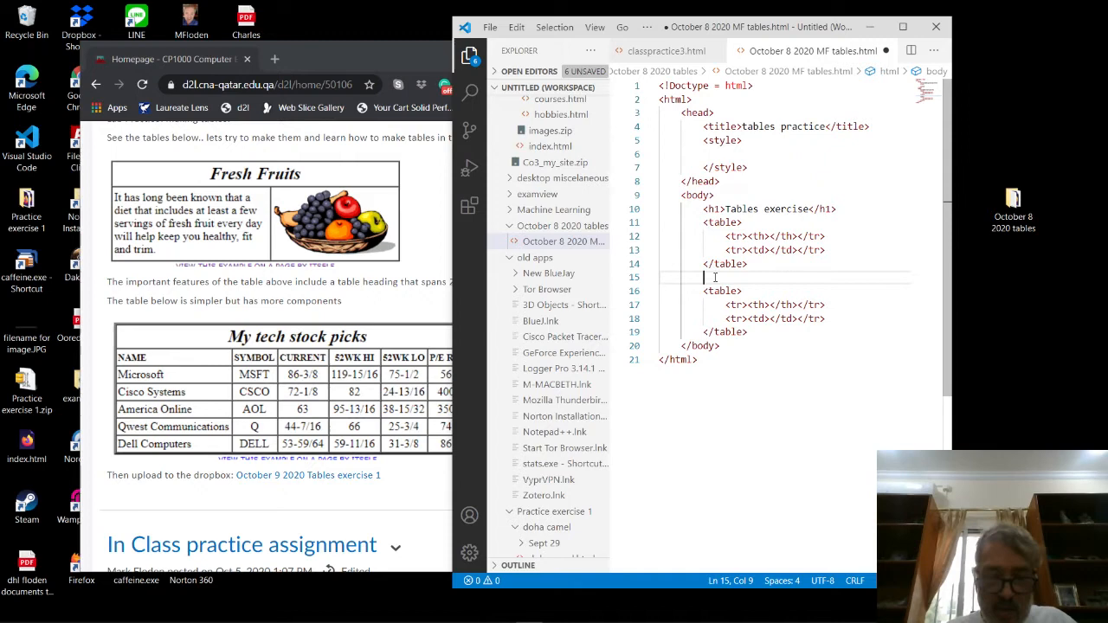
Step: Add an <h1>Table 2</h1> heading and extend the first heading with 'table 1'
type("<")
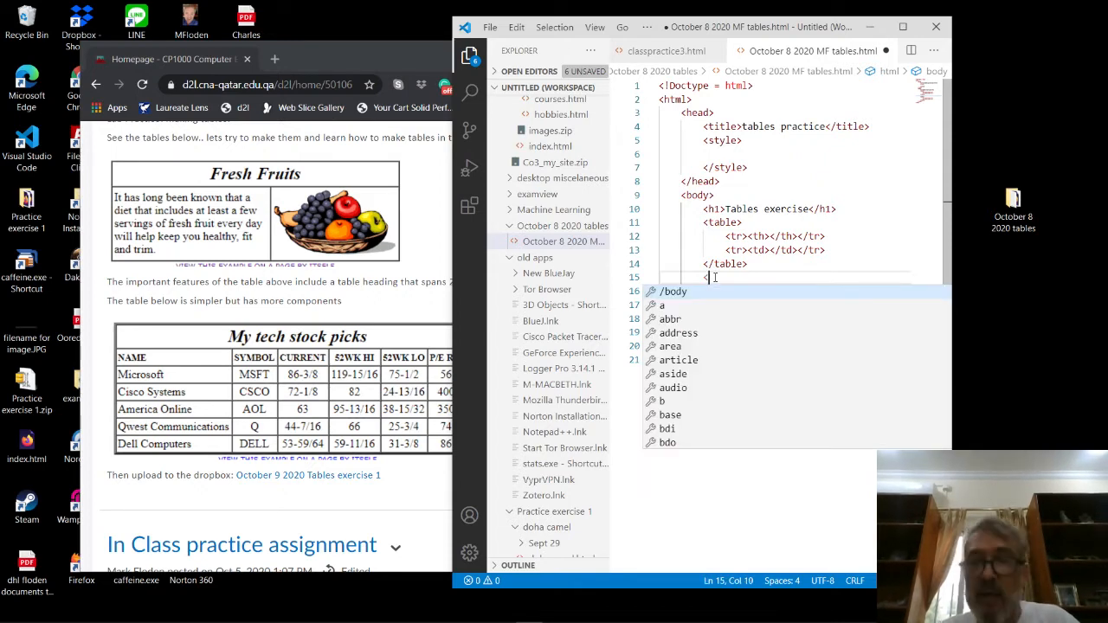
type("h1></h1>")
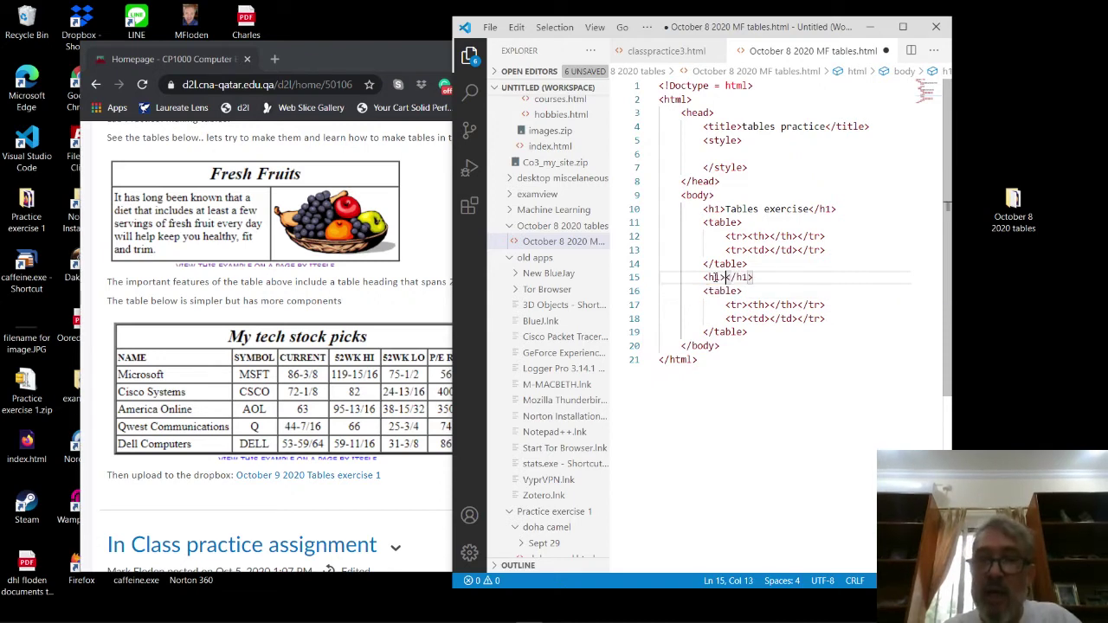
type("T")
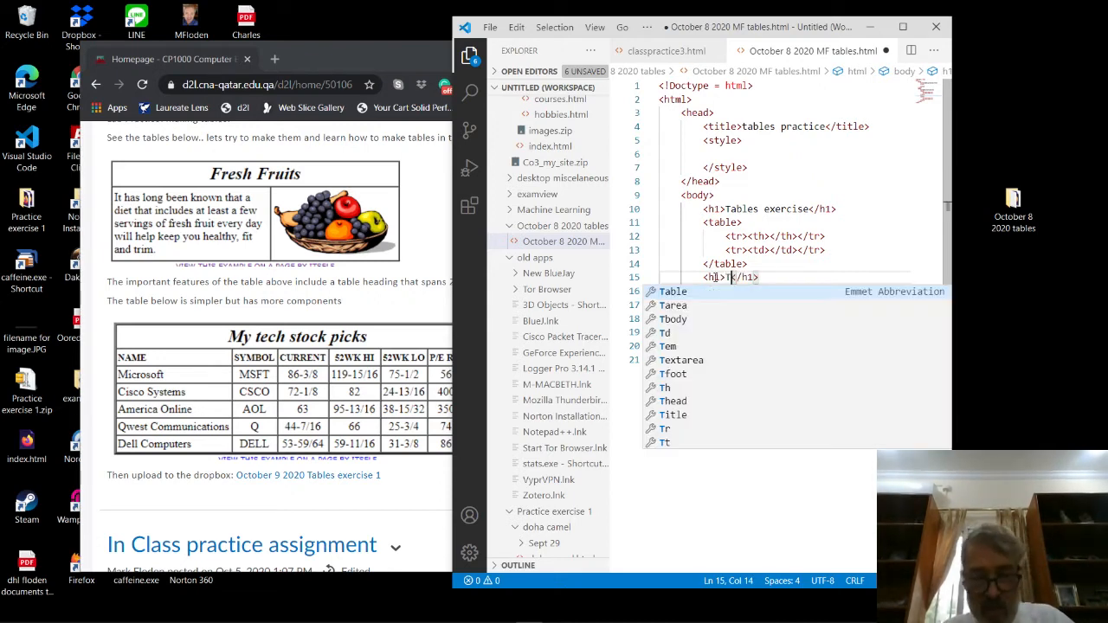
type("Table")
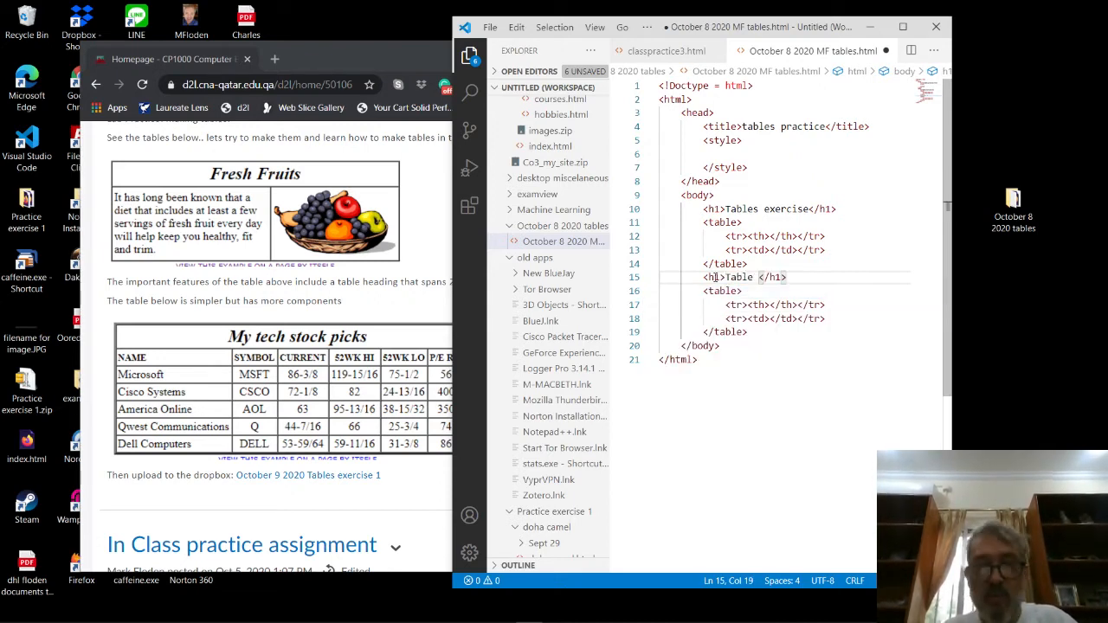
type("2")
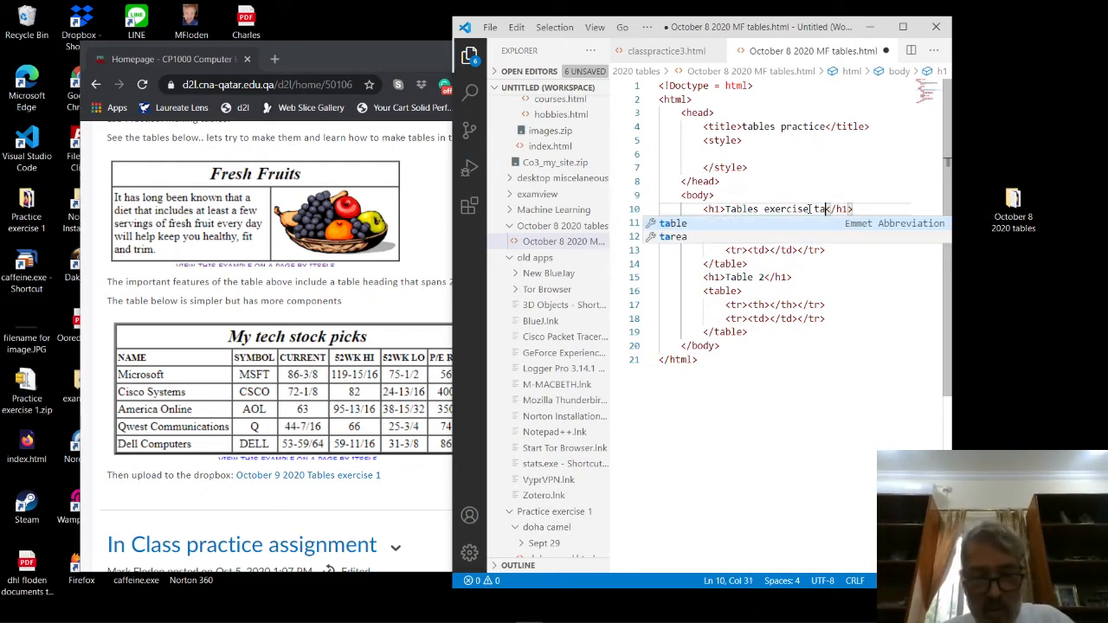
type("table 1")
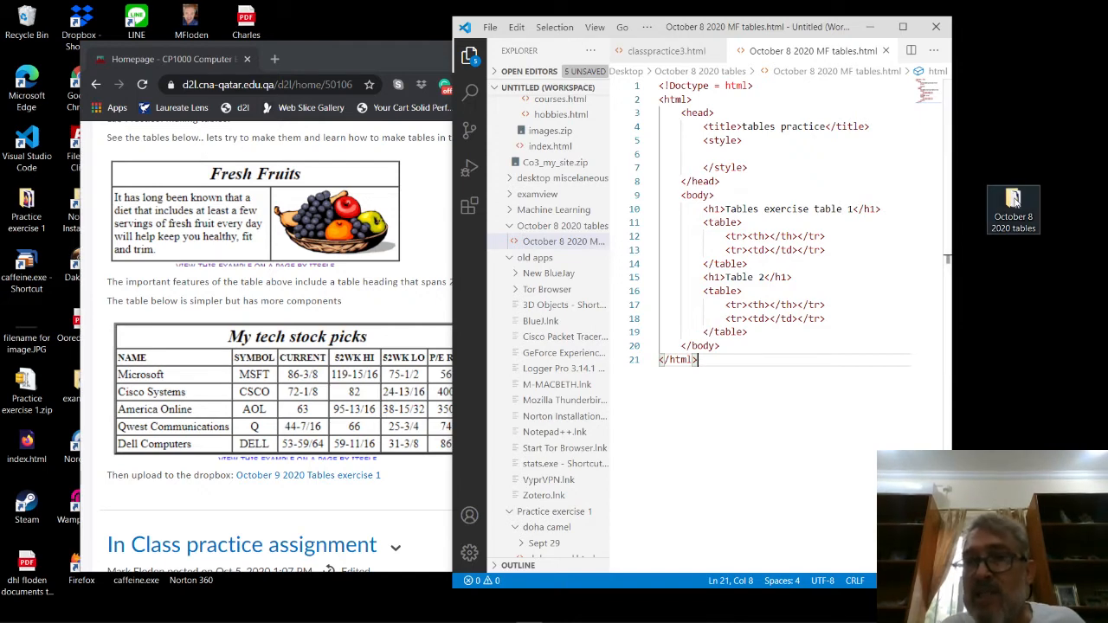
mouse_move(1011, 214)
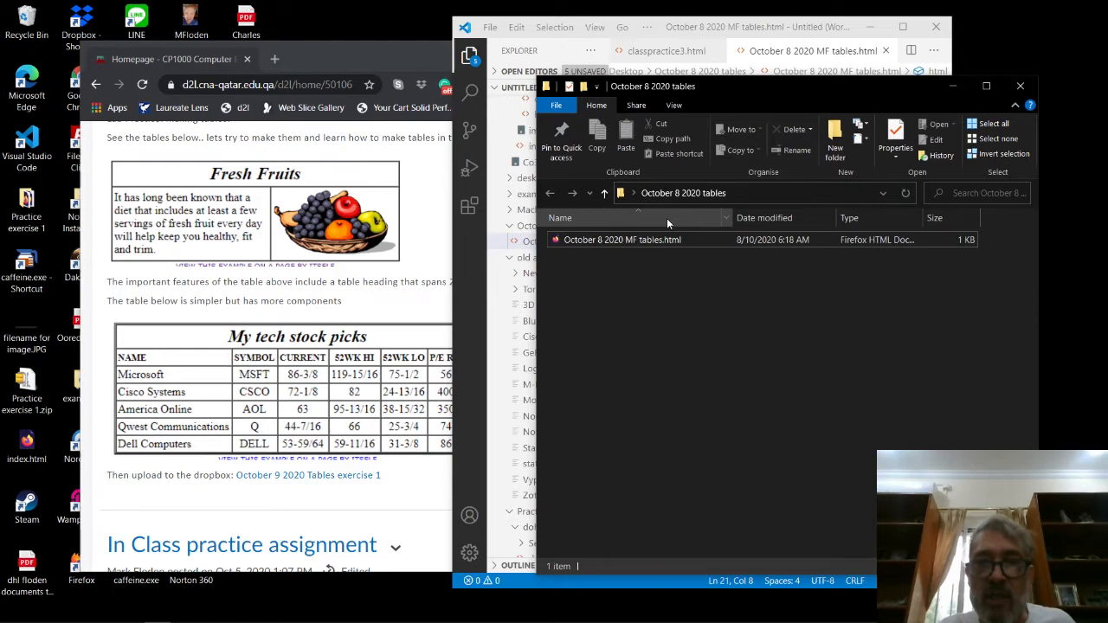
Step: Double-click the tables HTML file in File Explorer to open it in Firefox
left_click(621, 240)
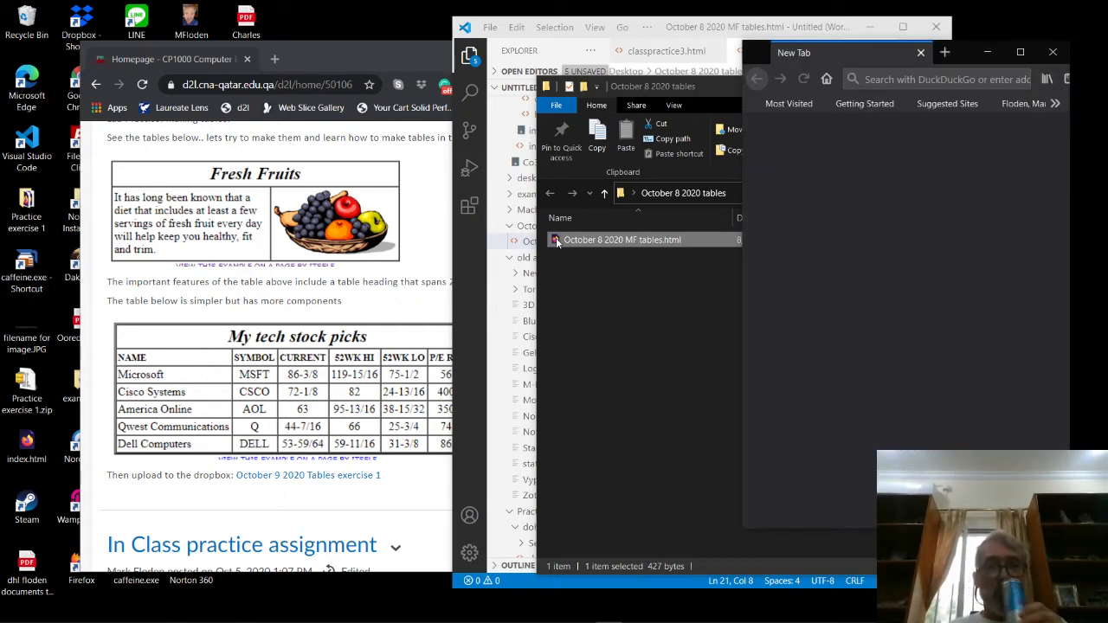
double_click(620, 240)
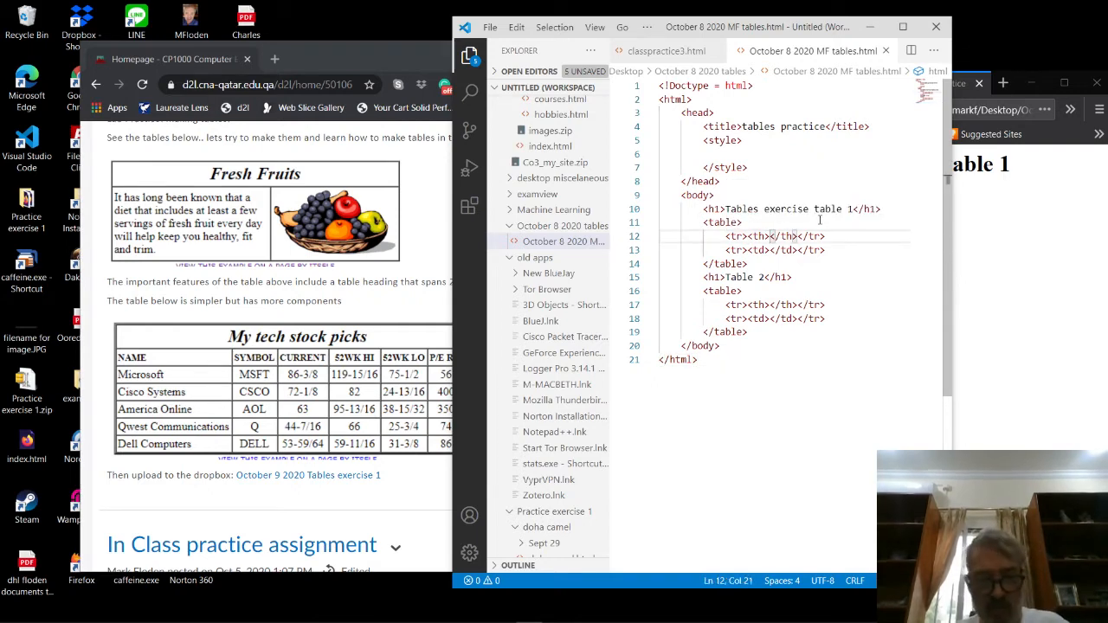
Step: Enter 'Fresh Fruit' in the header cell and the 'It has been known… fit and trim.' data cell
type("Fresh Fru")
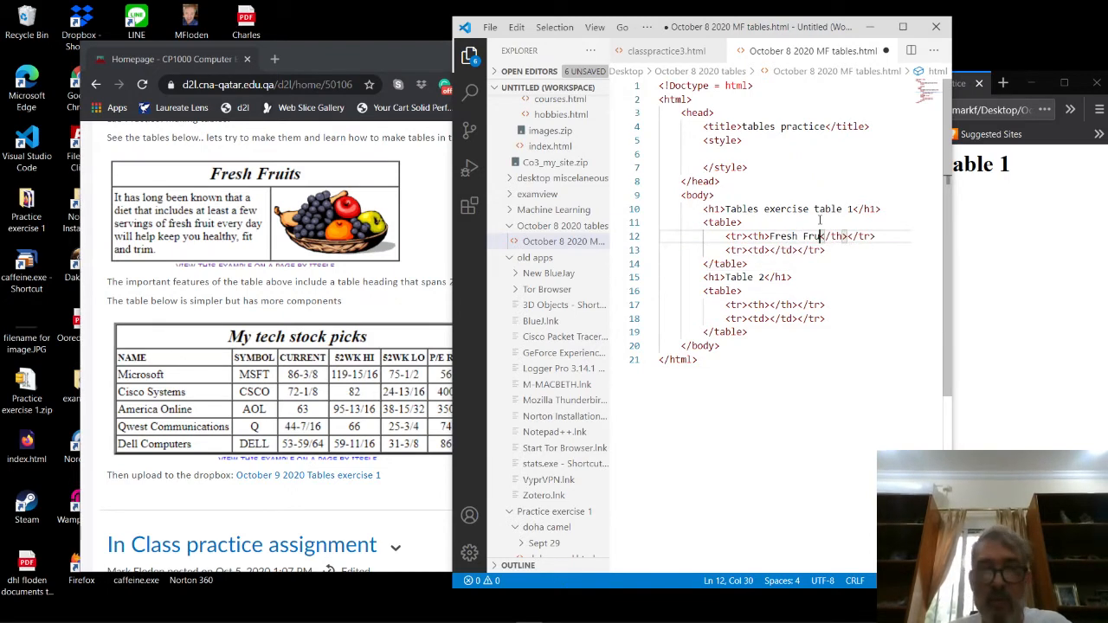
type("it")
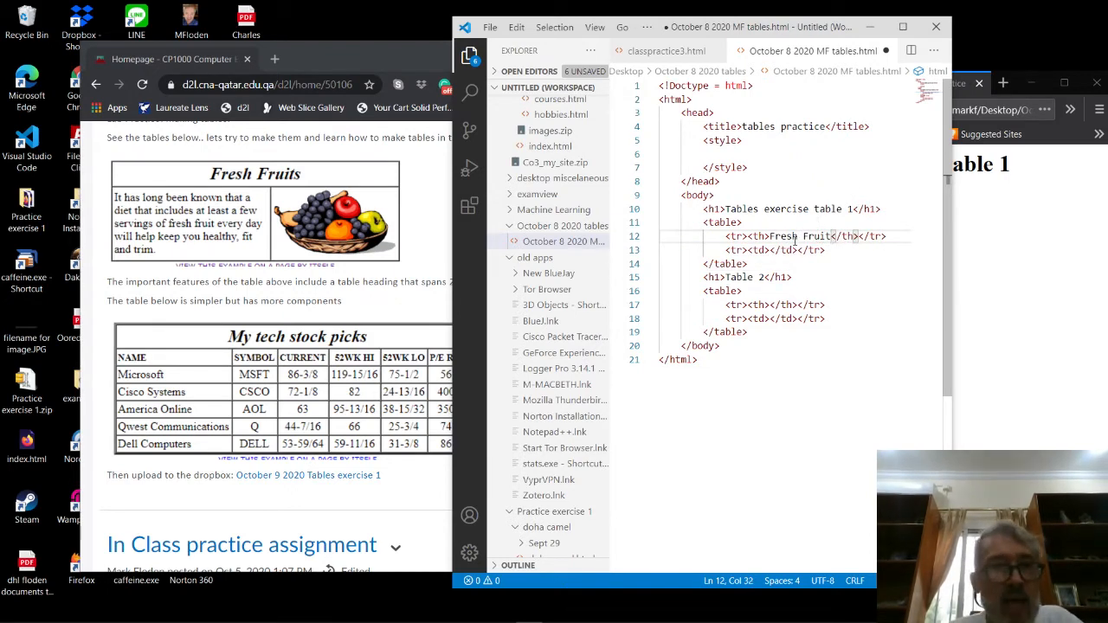
left_click(772, 249)
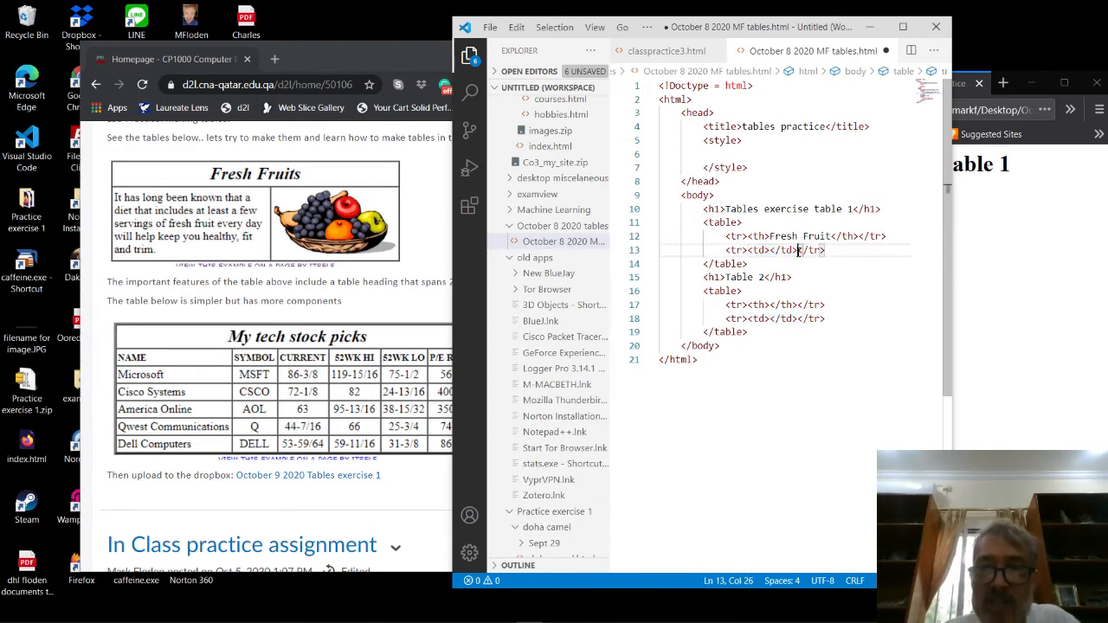
type("<td></td>")
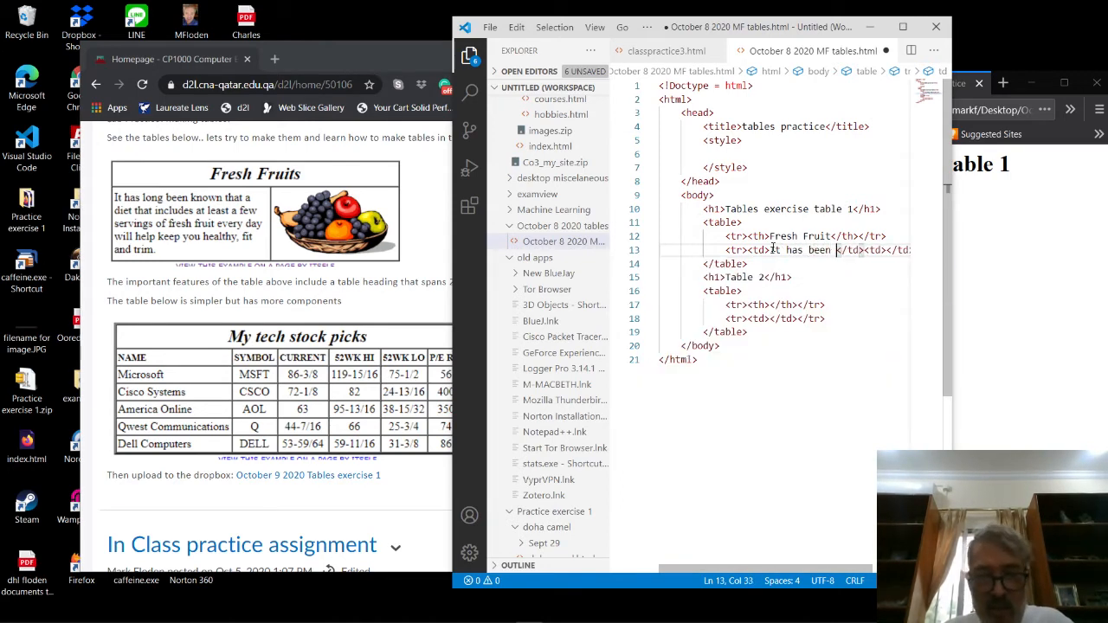
type("known")
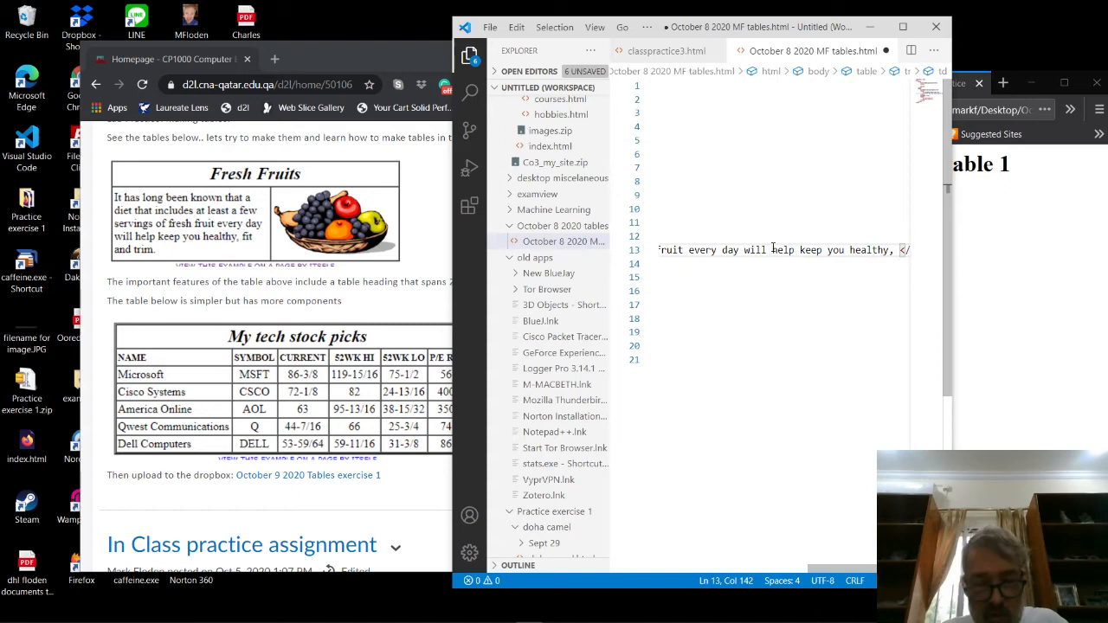
type("fit")
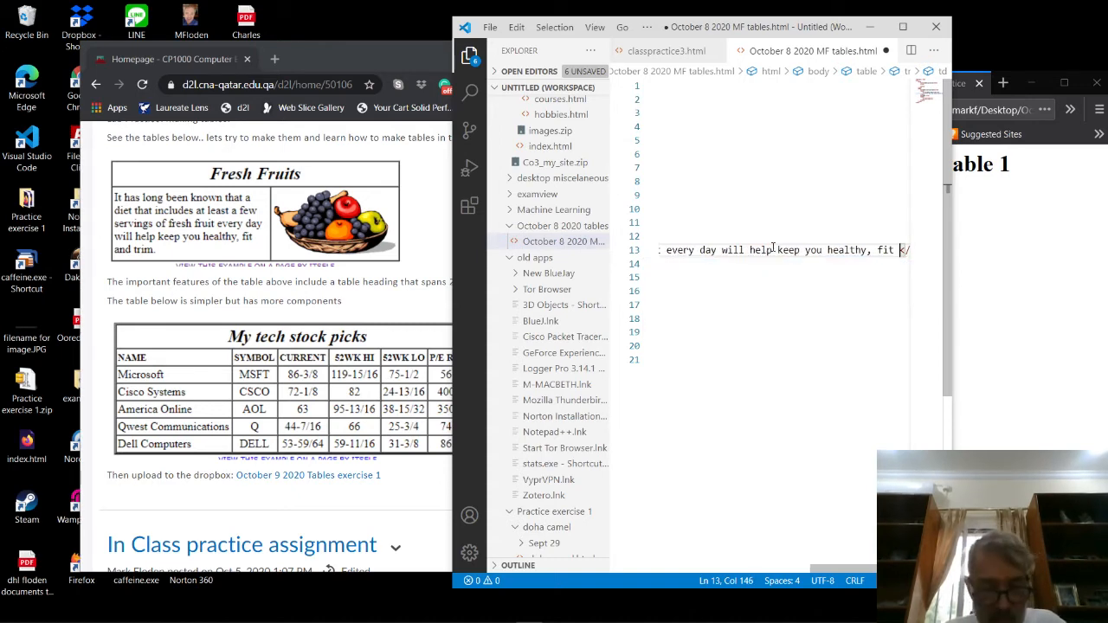
type("and trim")
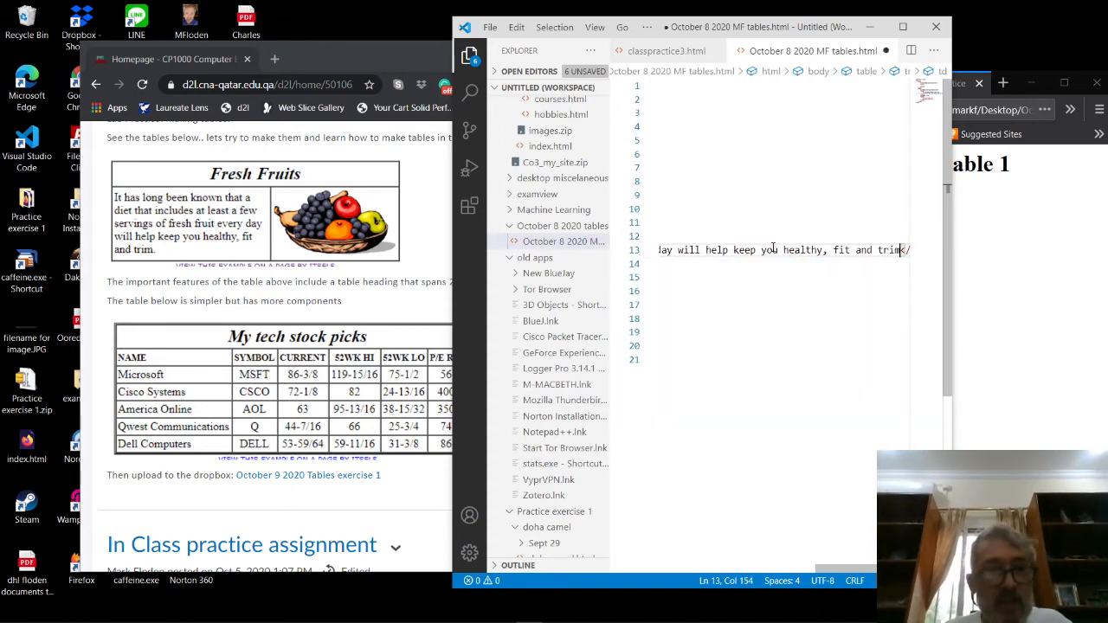
type(".")
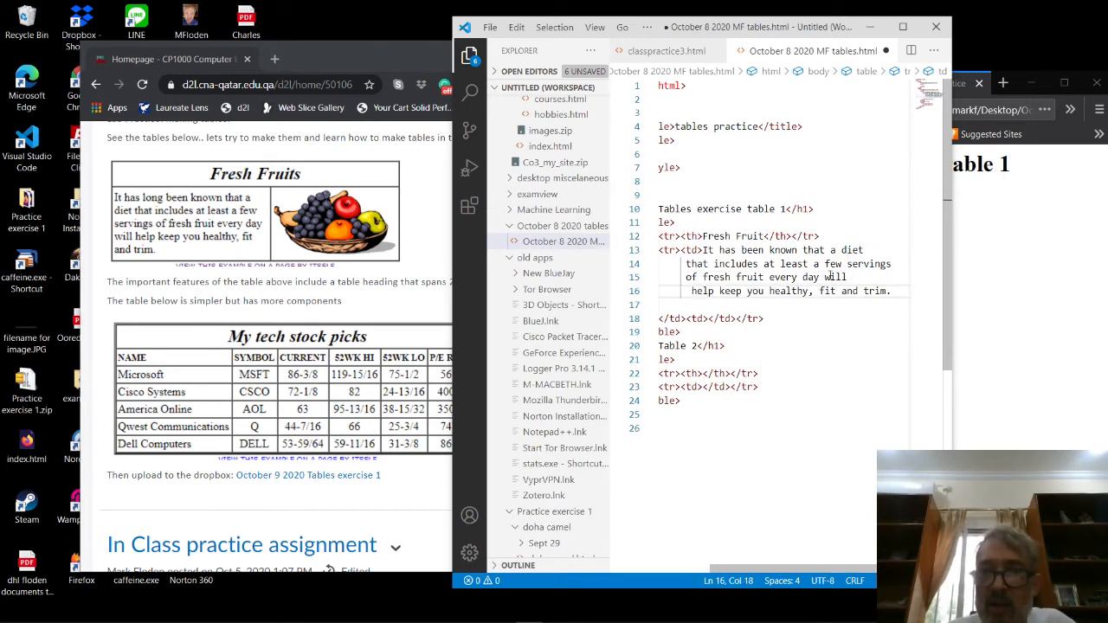
Step: Wrap the fruit text before 'fit' and move the empty trailing cell onto its own line
left_click(820, 291)
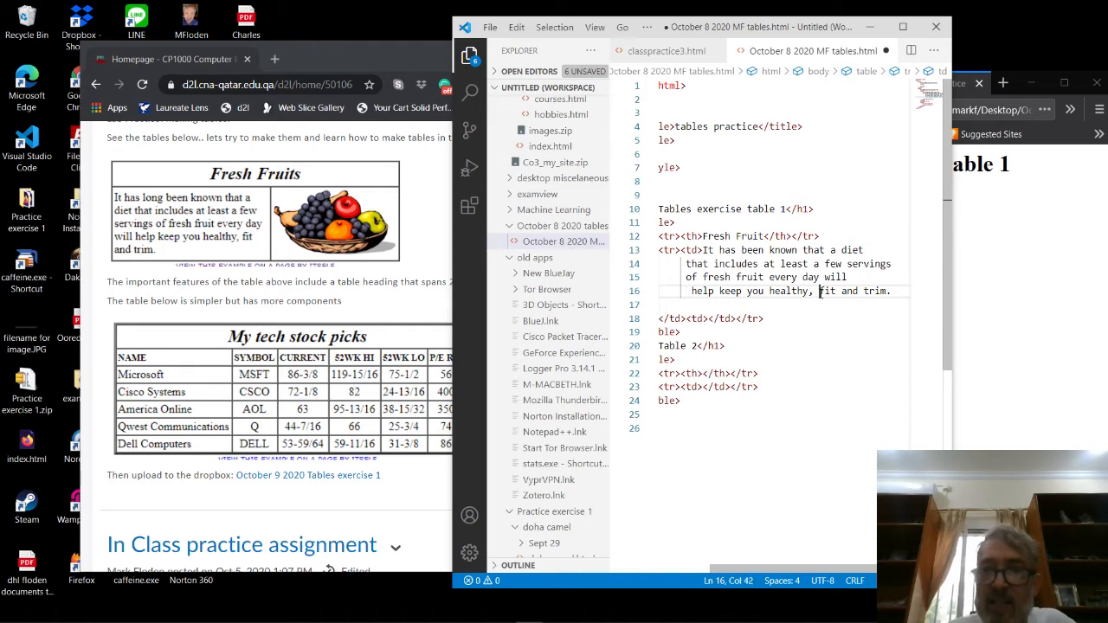
key("Enter")
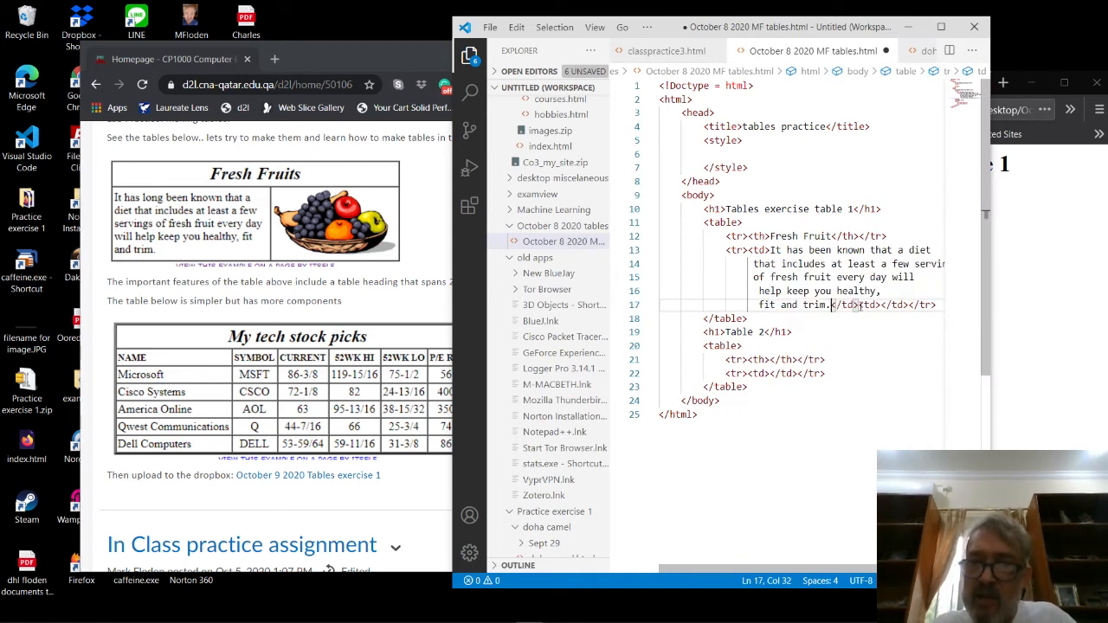
key("Enter")
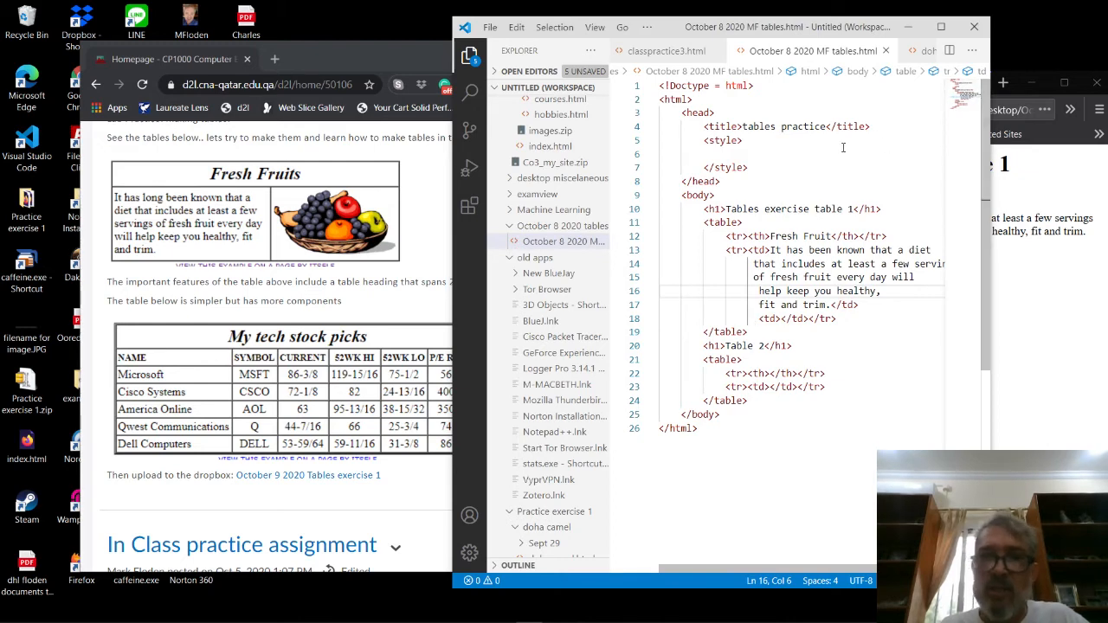
Step: Start a CSS rule in the style block for table, tr and th
left_click(758, 154)
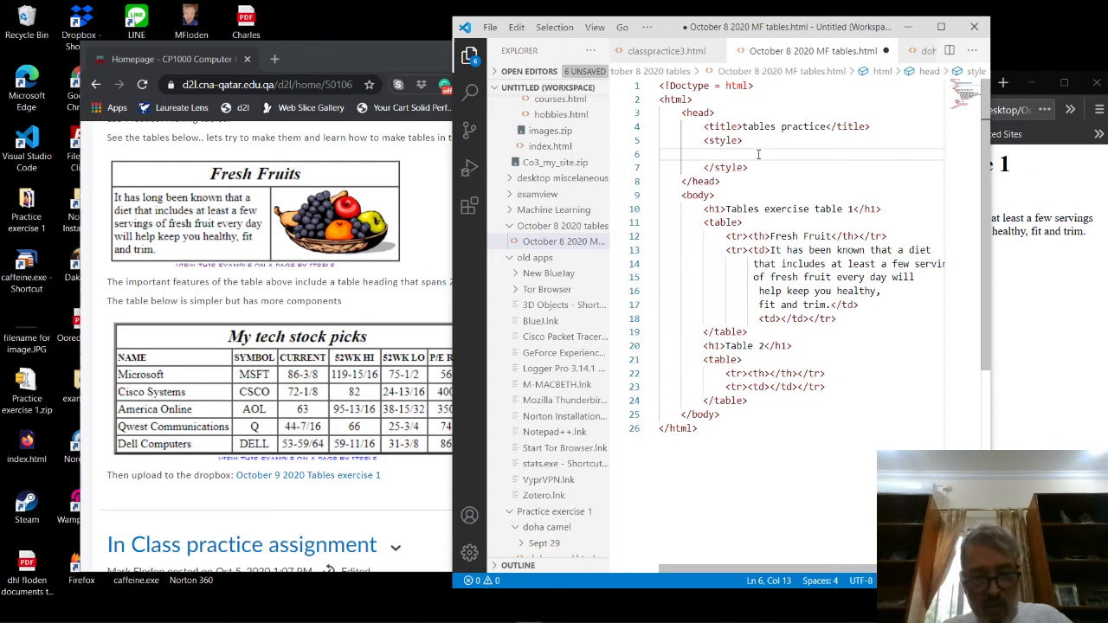
type("table")
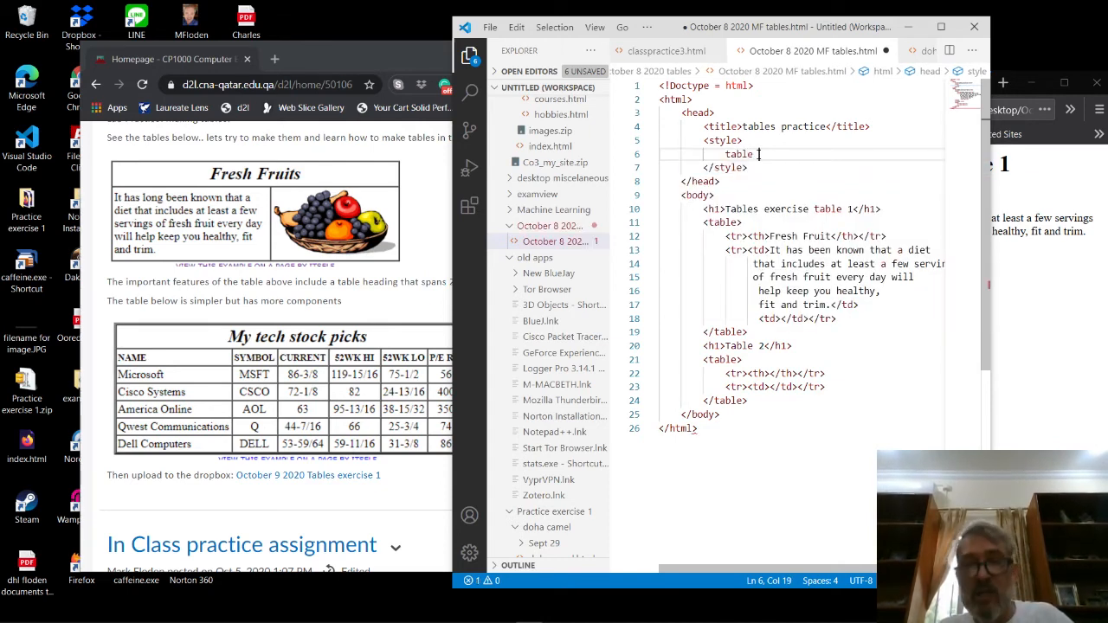
type("tr")
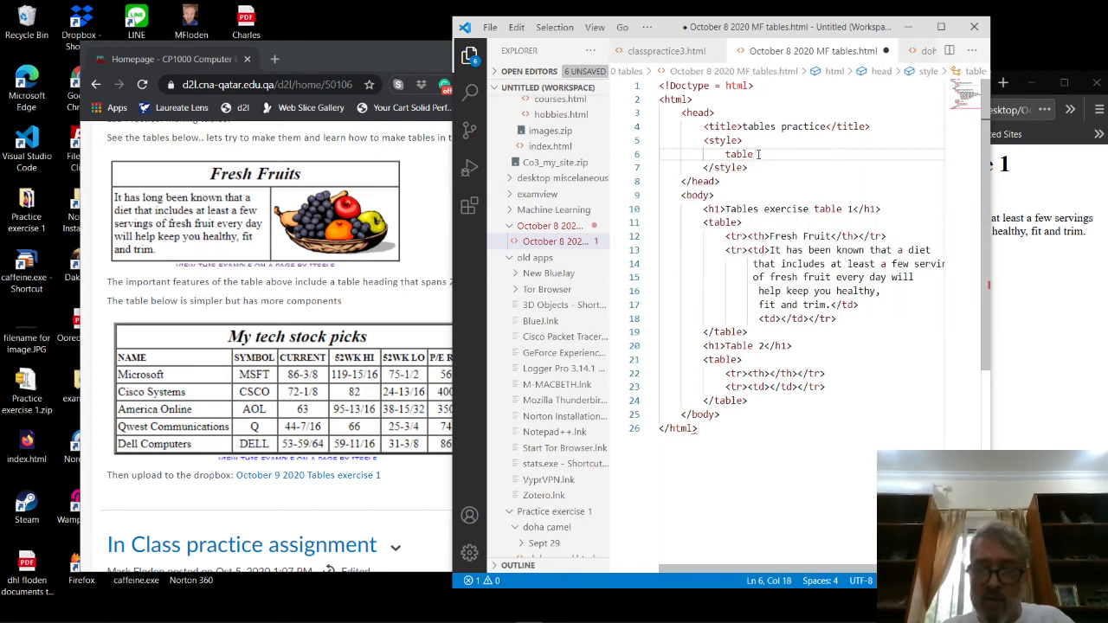
type("tr,")
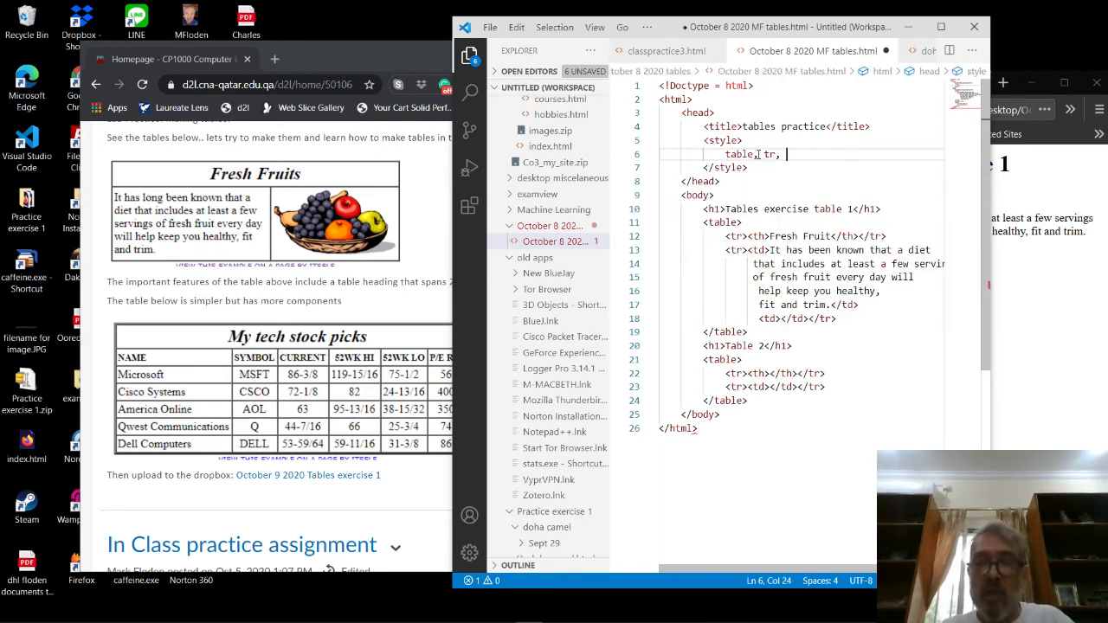
type("th")
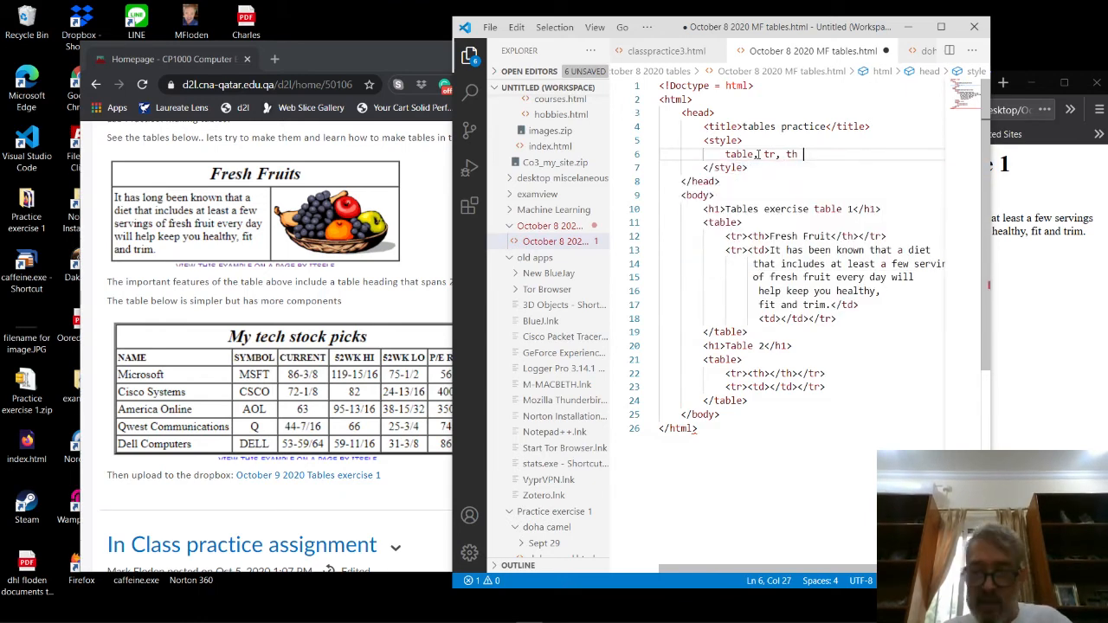
type("{")
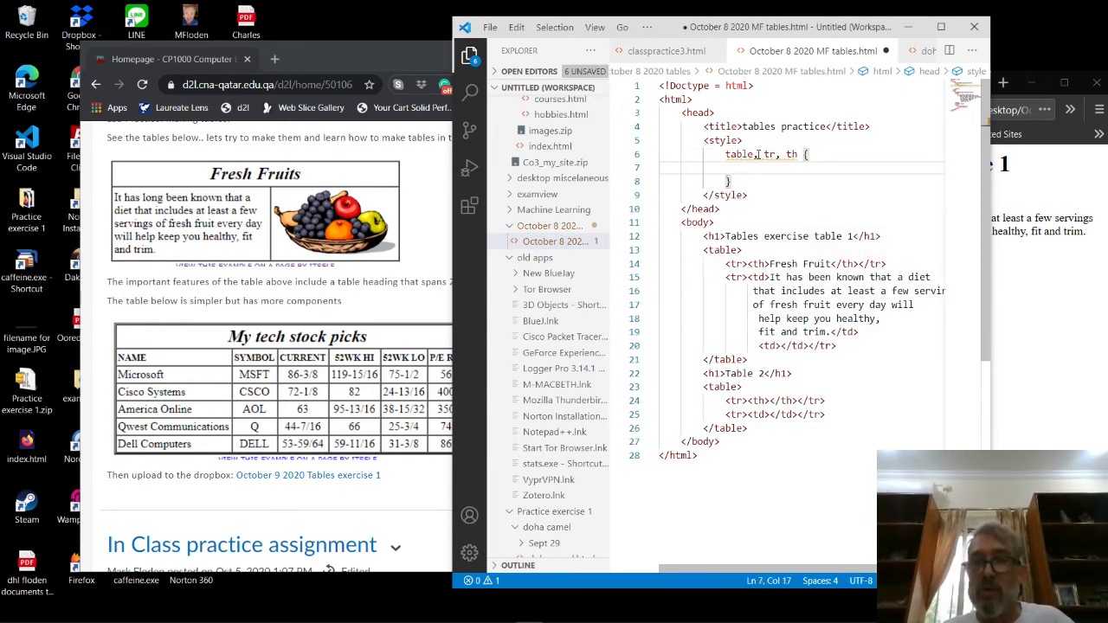
Step: Give the rule a black 1px border and border-collapse: collapse
type("bor")
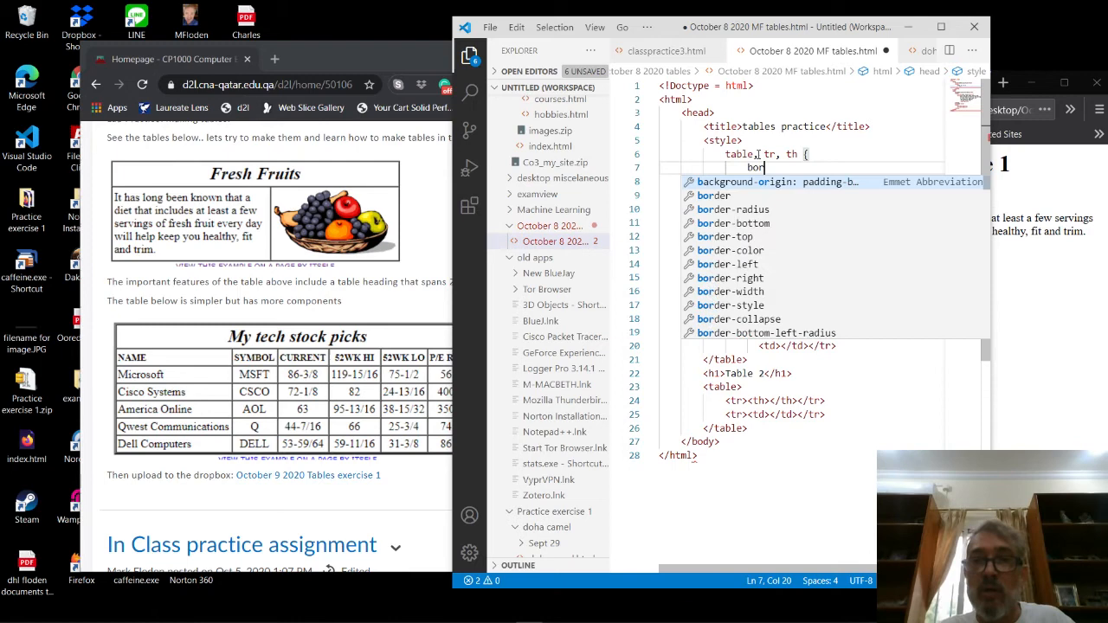
type("er-collapse: collap")
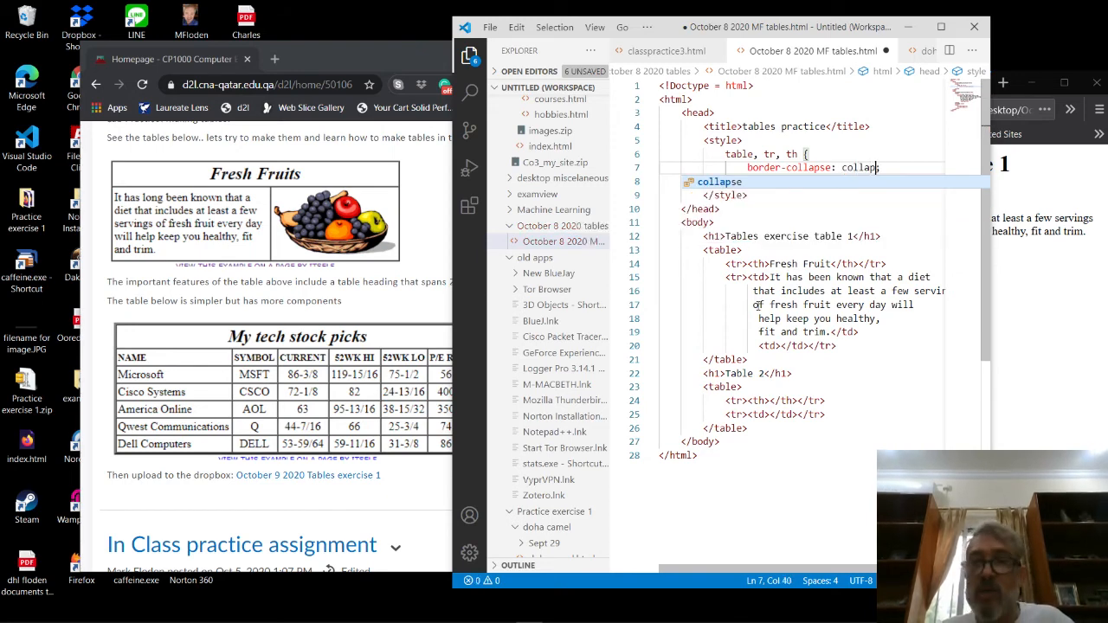
type("e;")
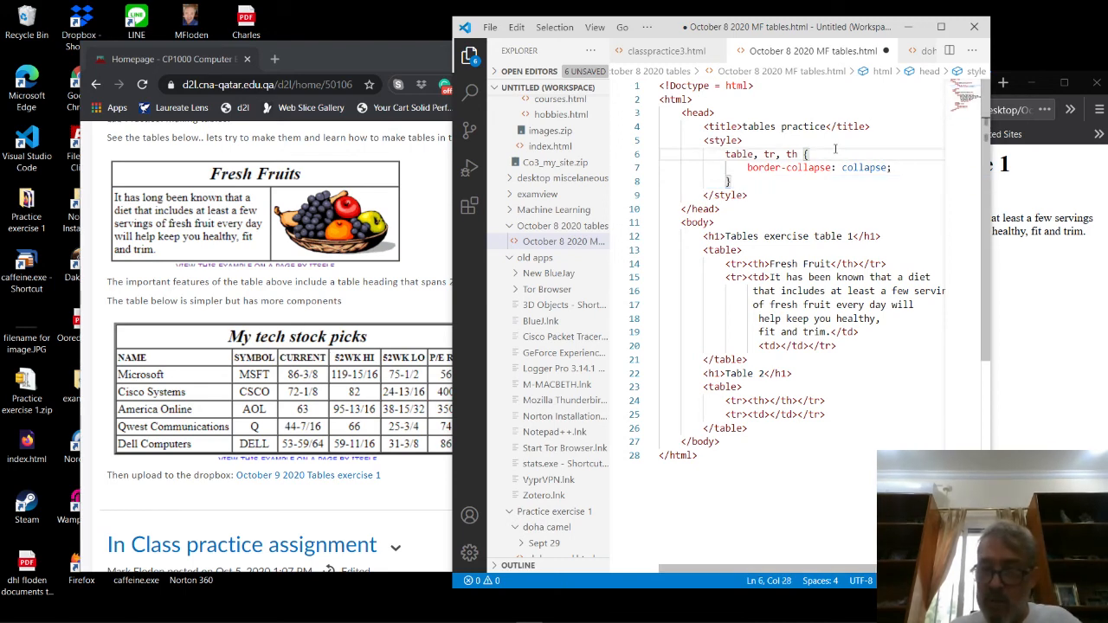
type("bor")
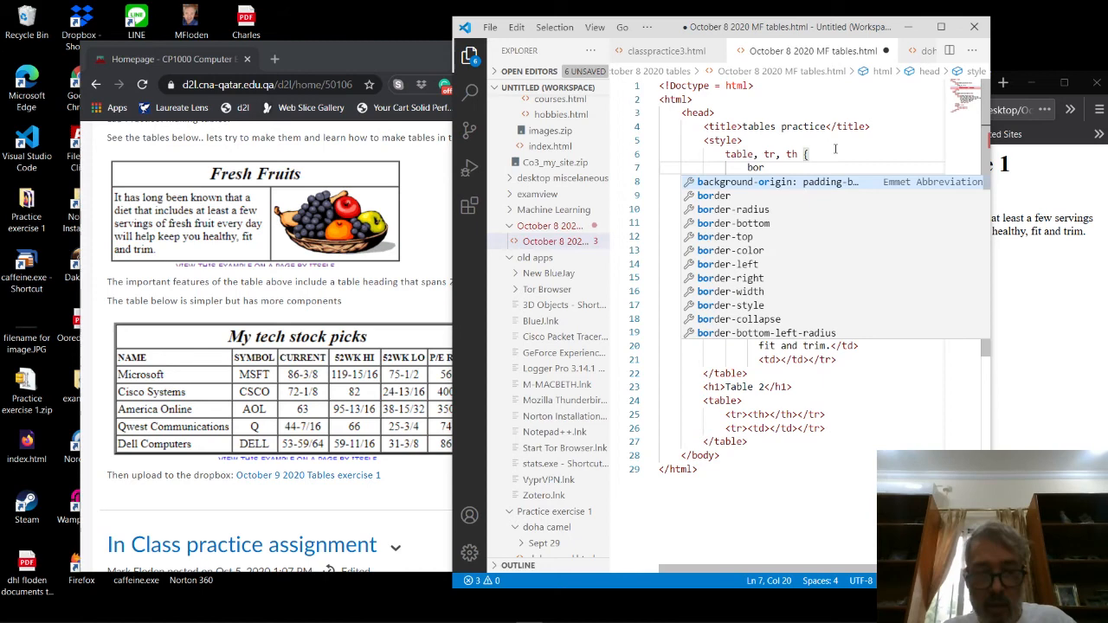
type("border: black")
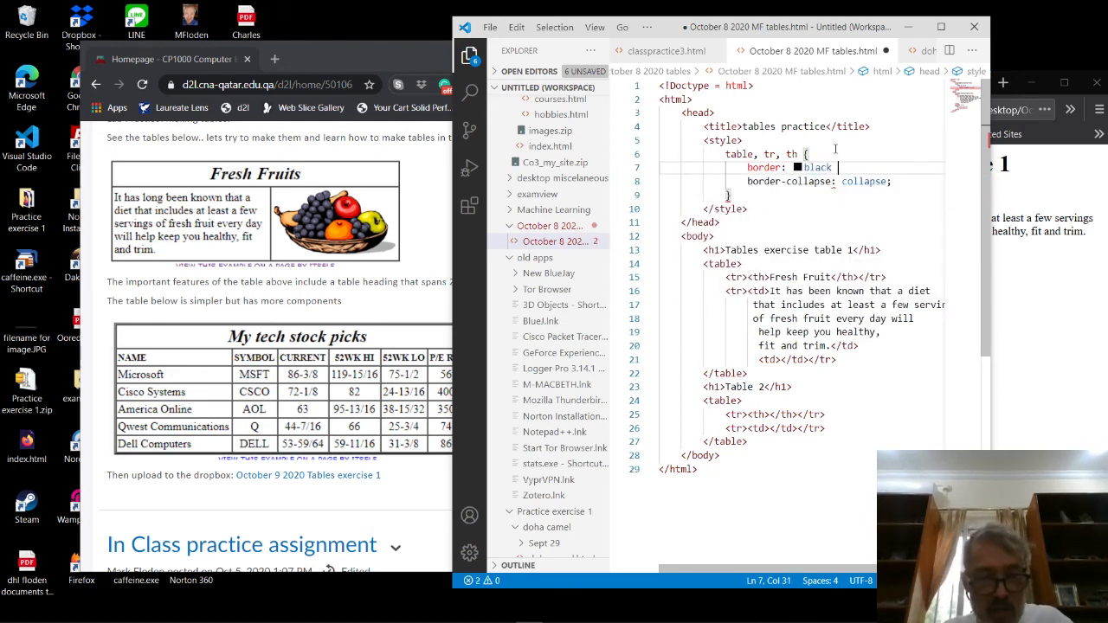
type("1px;")
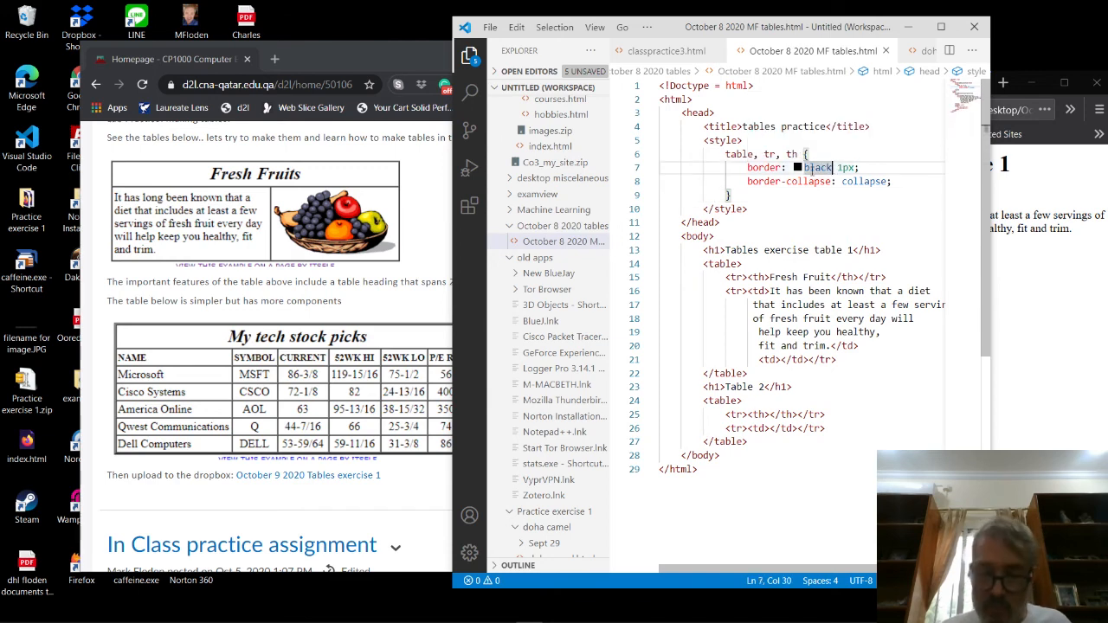
type(",")
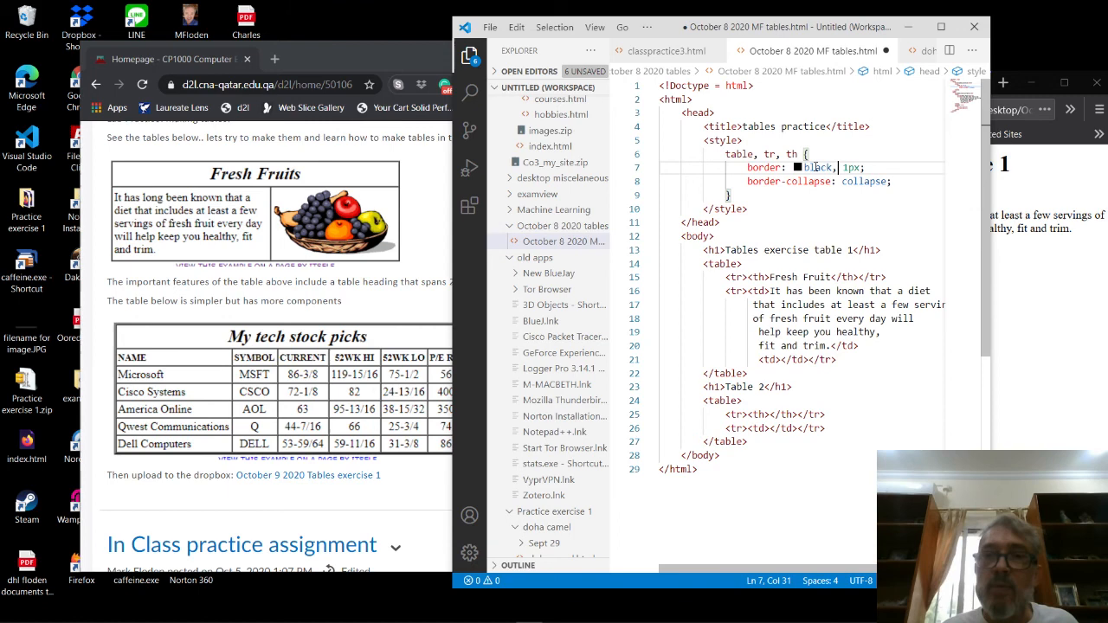